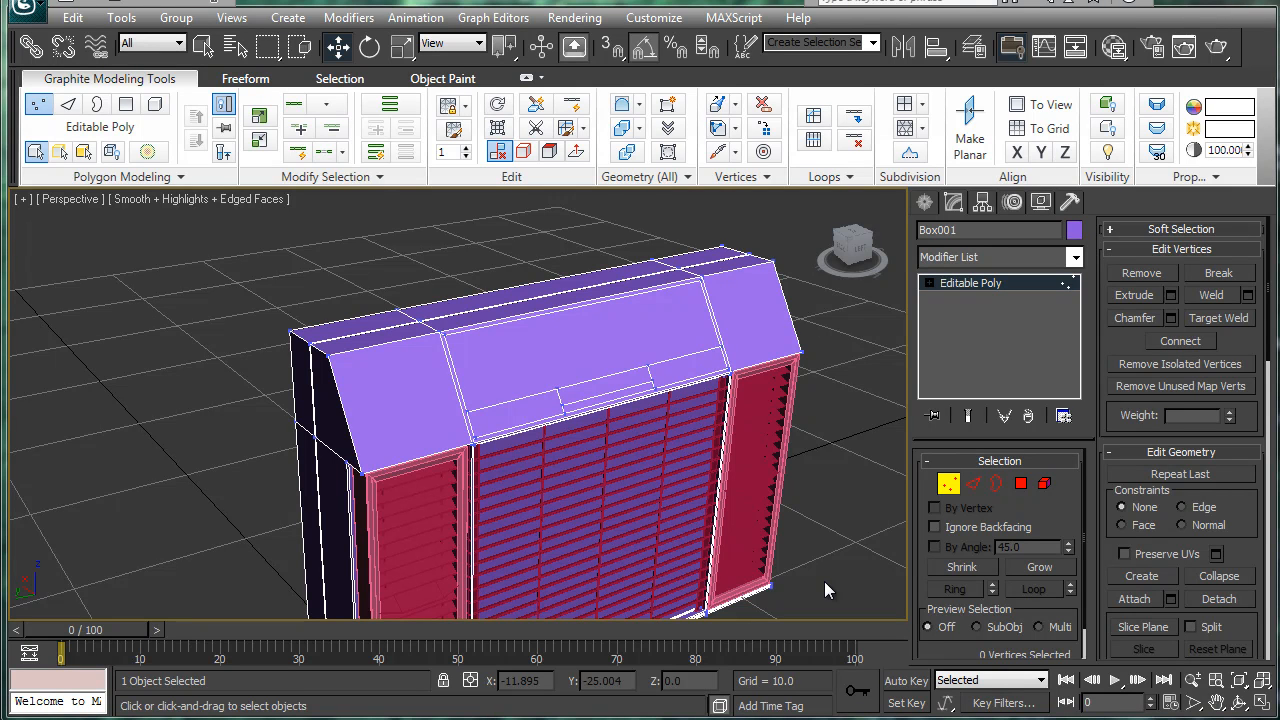
{"action": "mouse_move", "coordinate": [700, 420]}
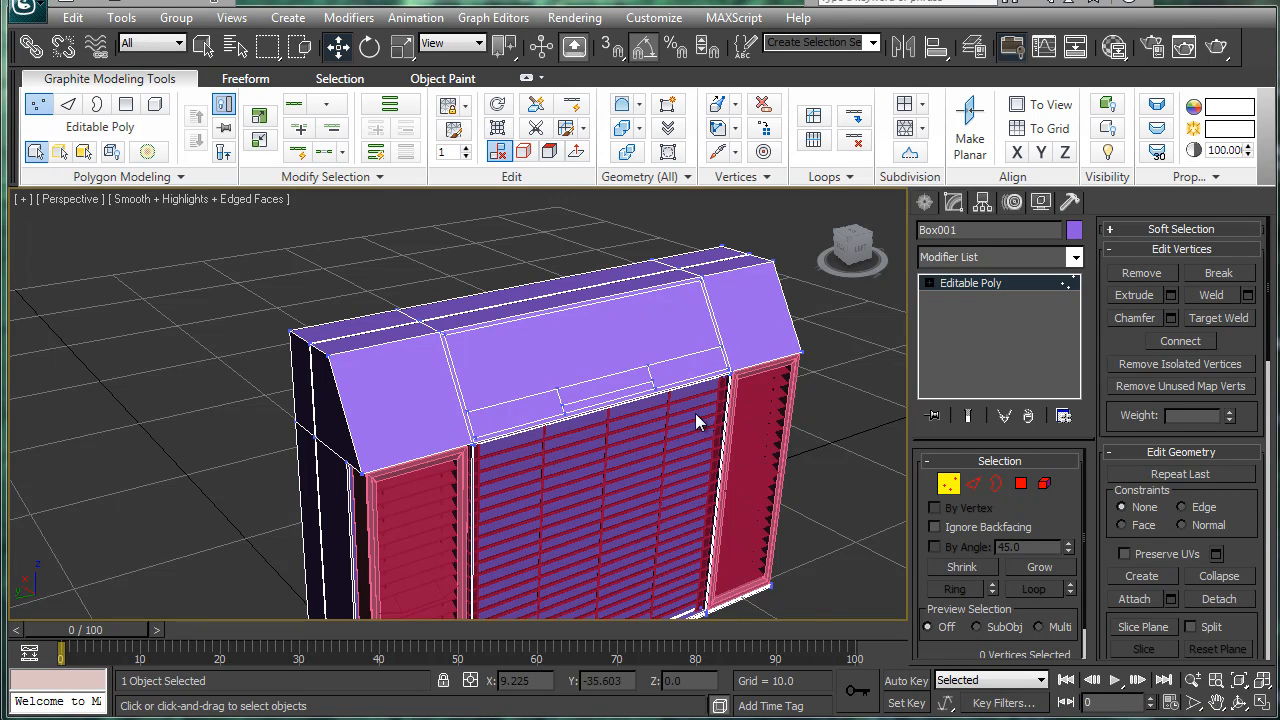
Inset the long strip face on the unit's top by about 0.185.
{"action": "left_click_drag", "start_coordinate": [700, 420], "coordinate": [590, 310]}
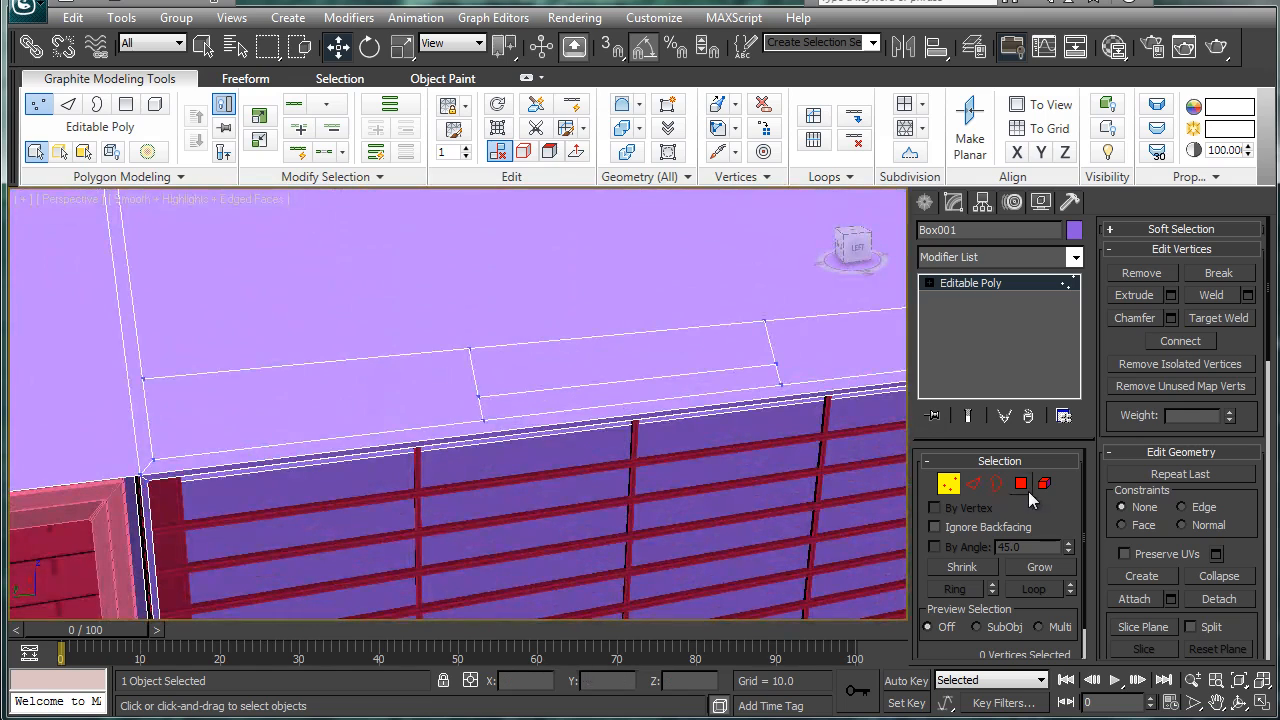
{"action": "left_click", "coordinate": [1020, 484]}
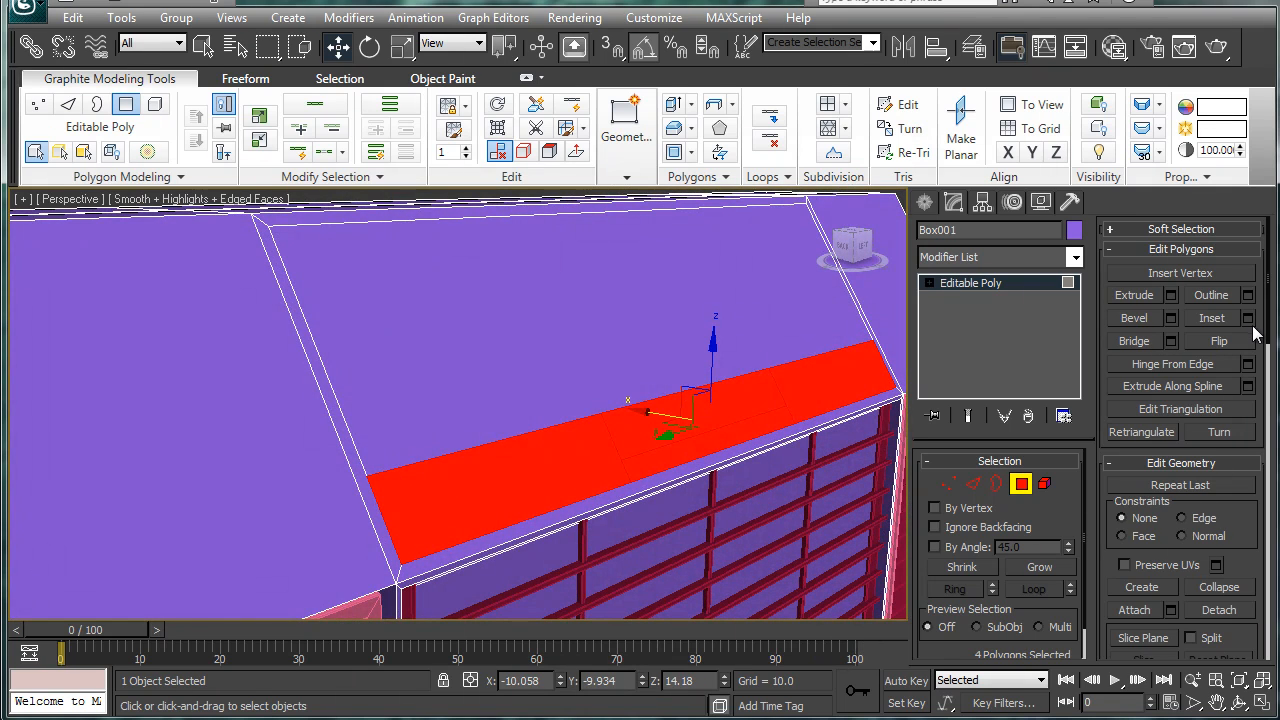
{"action": "left_click", "coordinate": [1248, 318]}
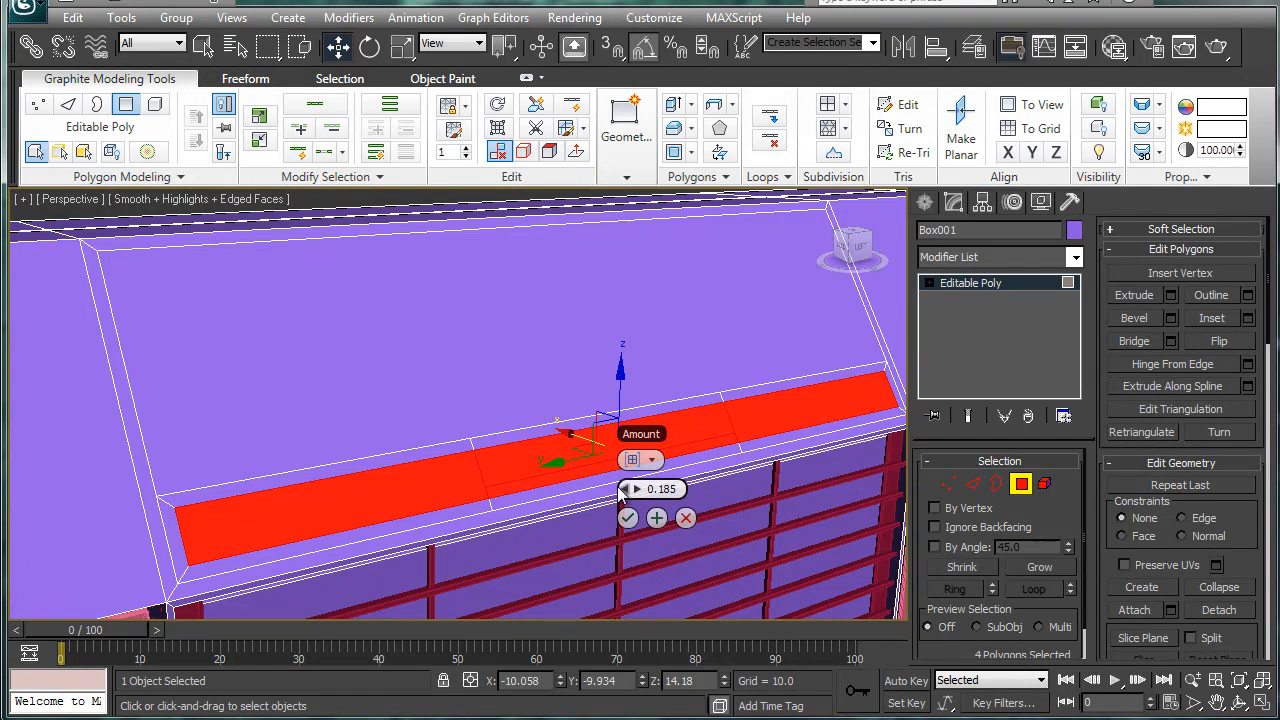
{"action": "left_click_drag", "start_coordinate": [640, 488], "coordinate": [640, 496]}
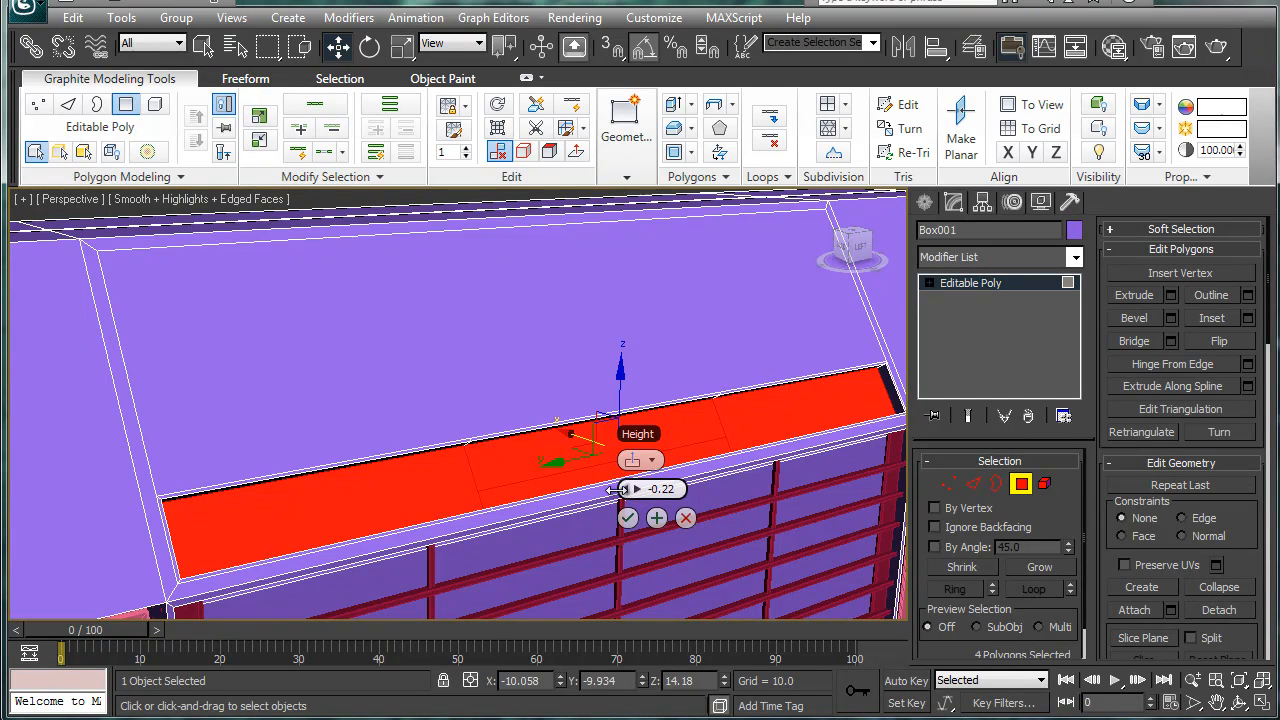
Extrude the inset strip inward about -0.335 to form the recessed groove.
{"action": "left_click_drag", "start_coordinate": [620, 488], "coordinate": [620, 500]}
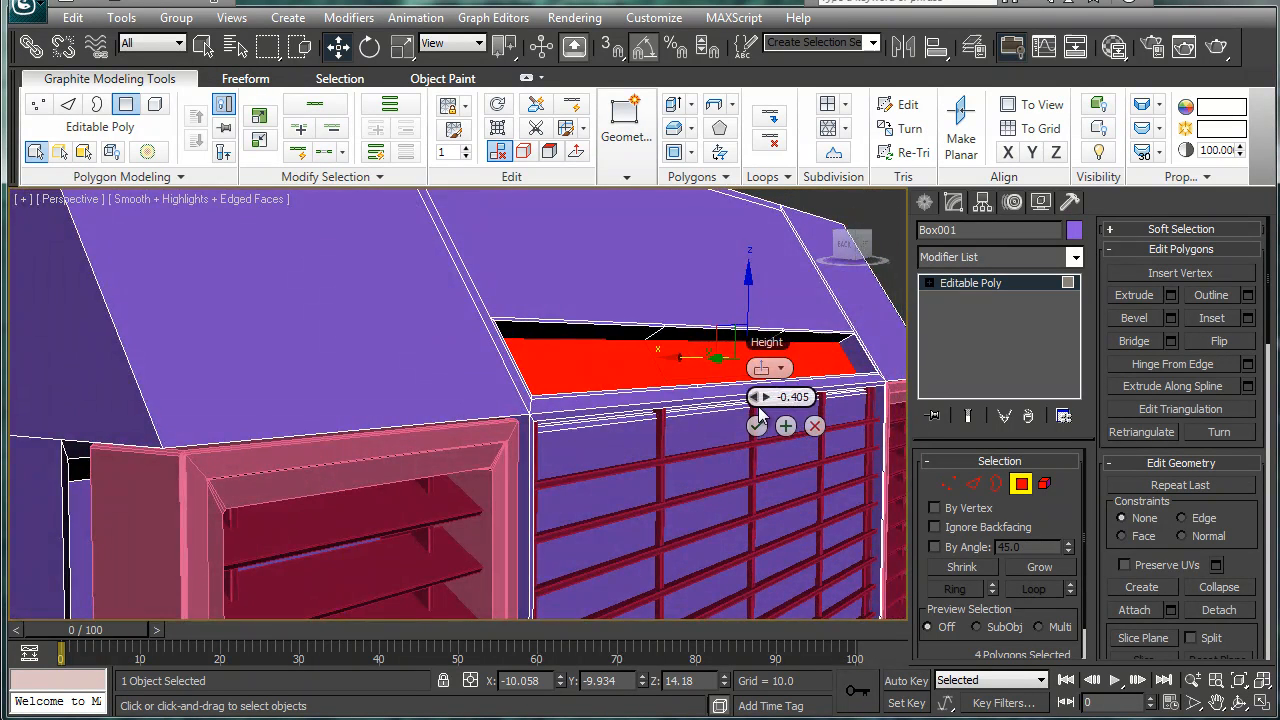
{"action": "left_click_drag", "start_coordinate": [762, 396], "coordinate": [762, 390]}
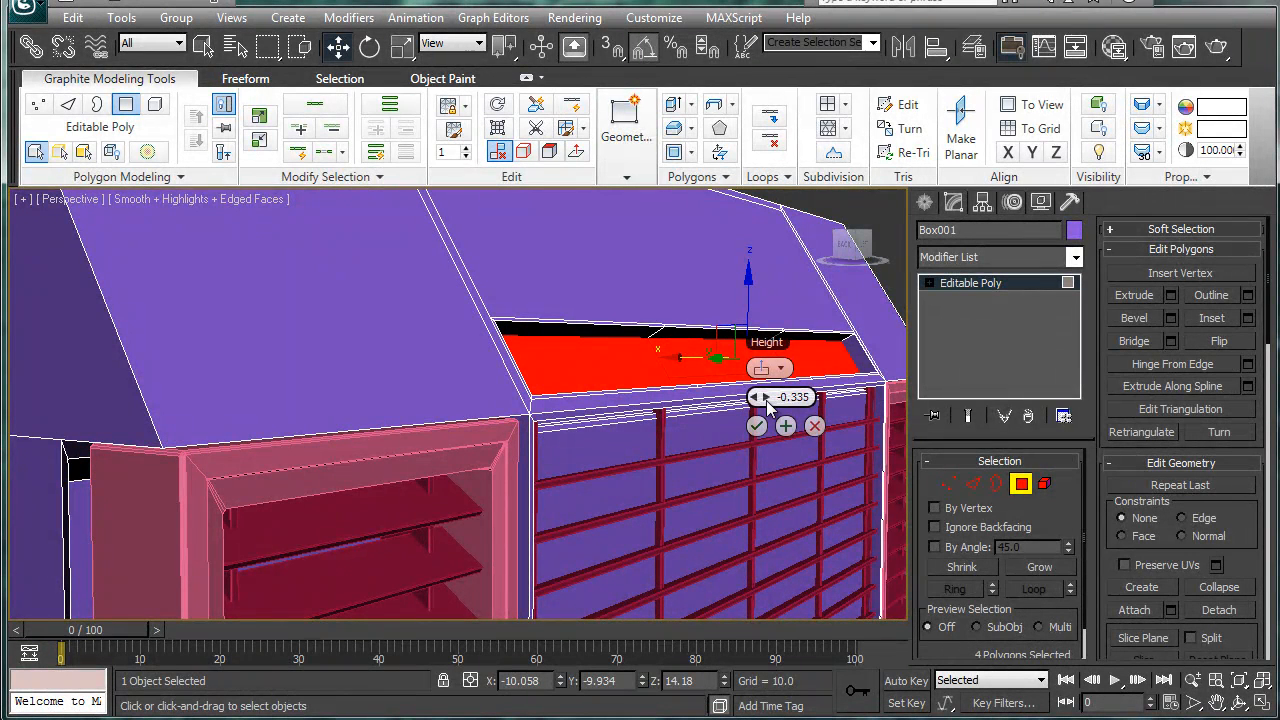
{"action": "left_click", "coordinate": [756, 426]}
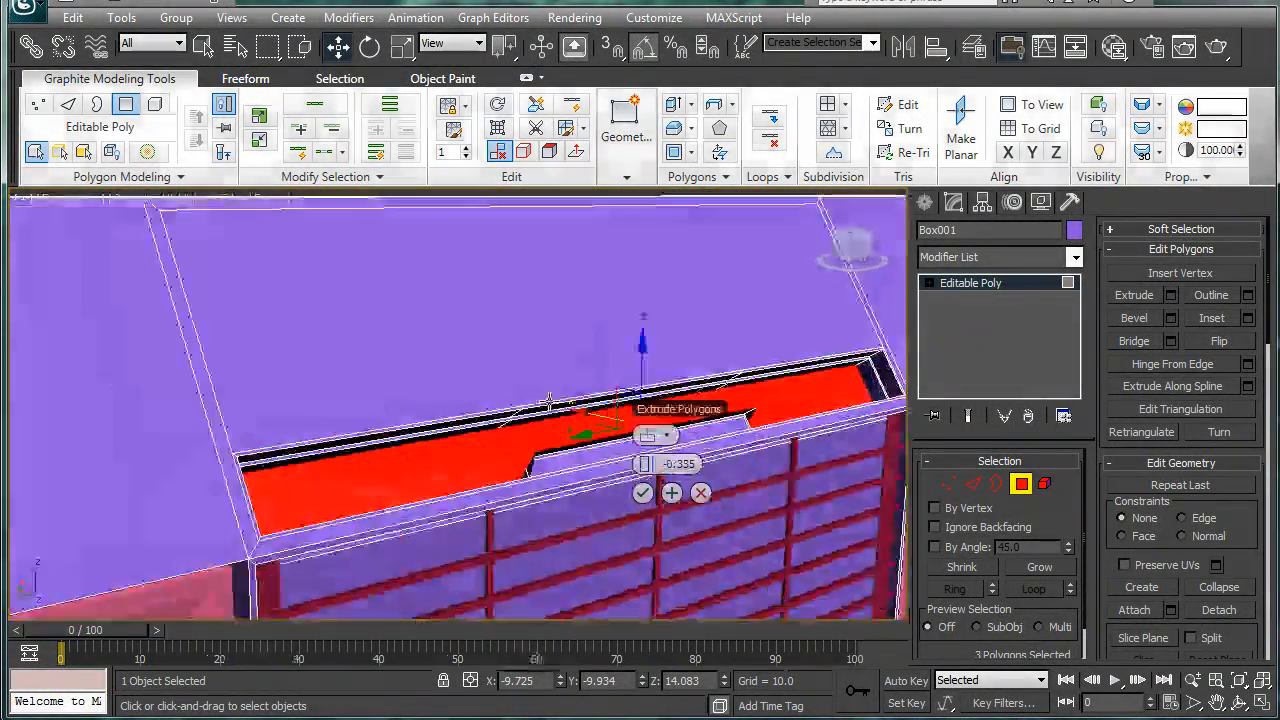
Switch the groove extrusion type from Group to Local Normal.
{"action": "left_click", "coordinate": [764, 404]}
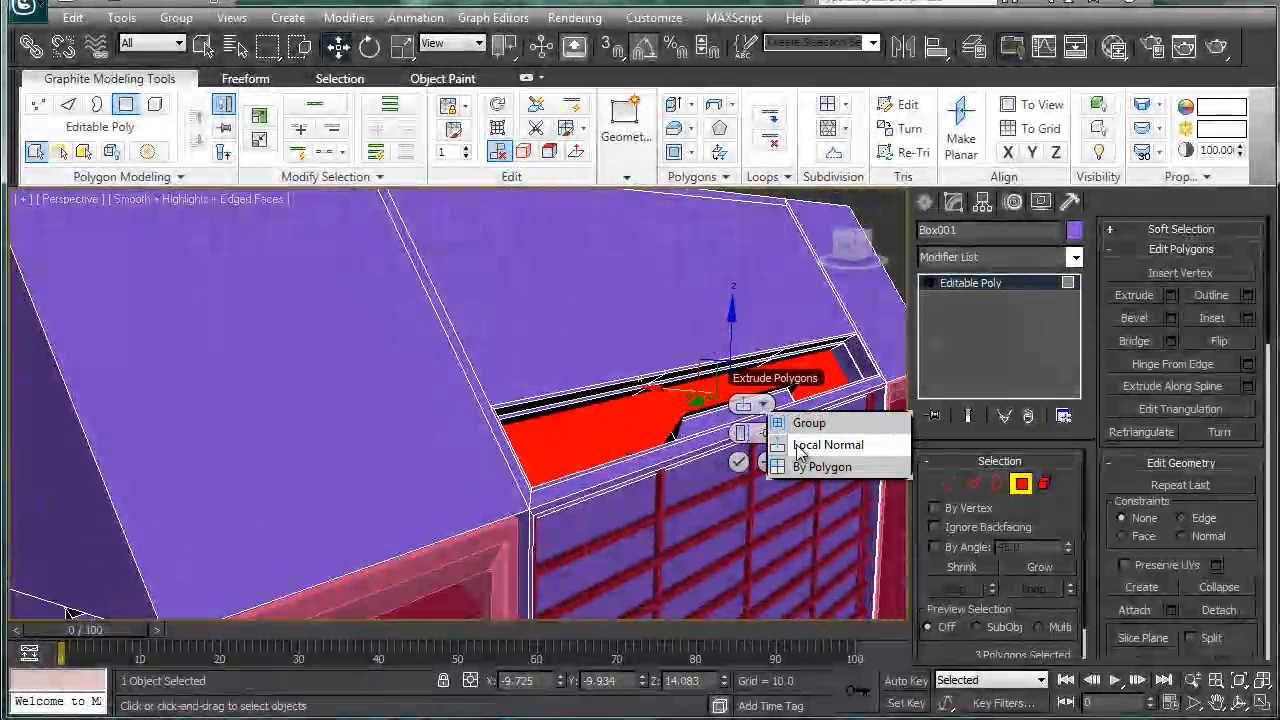
{"action": "left_click", "coordinate": [828, 444]}
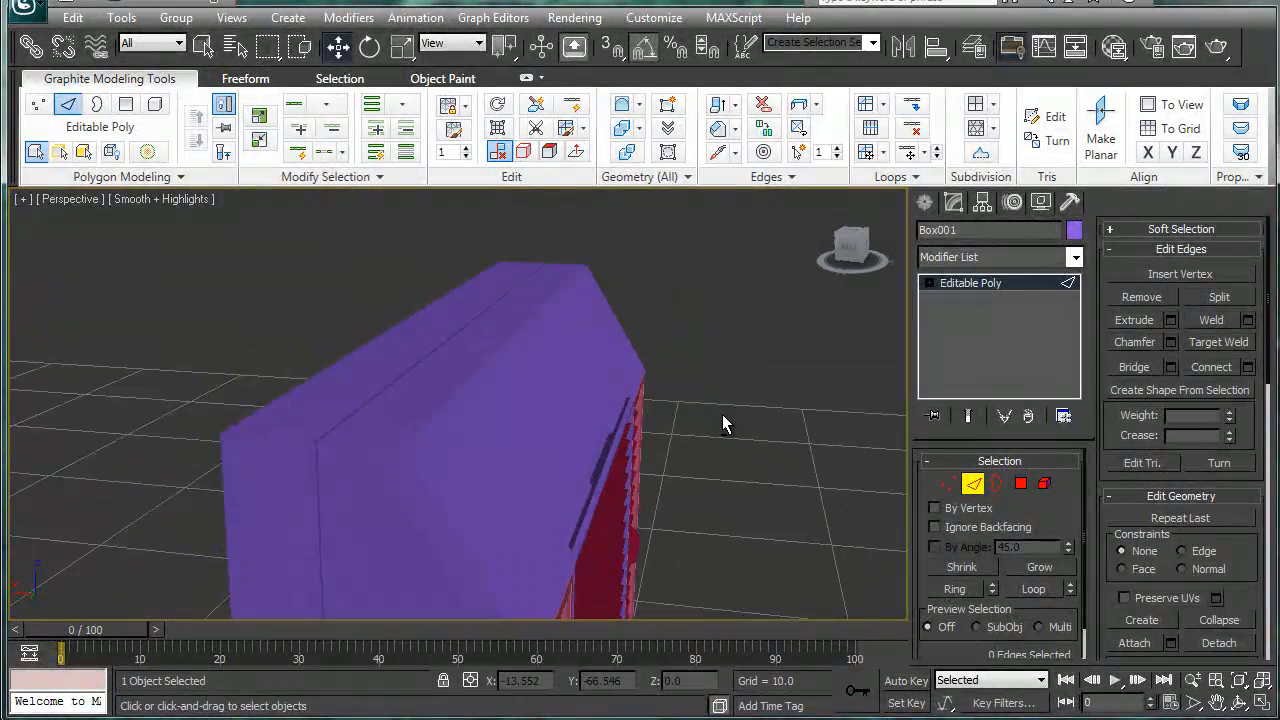
{"action": "left_click_drag", "start_coordinate": [724, 424], "coordinate": [678, 432]}
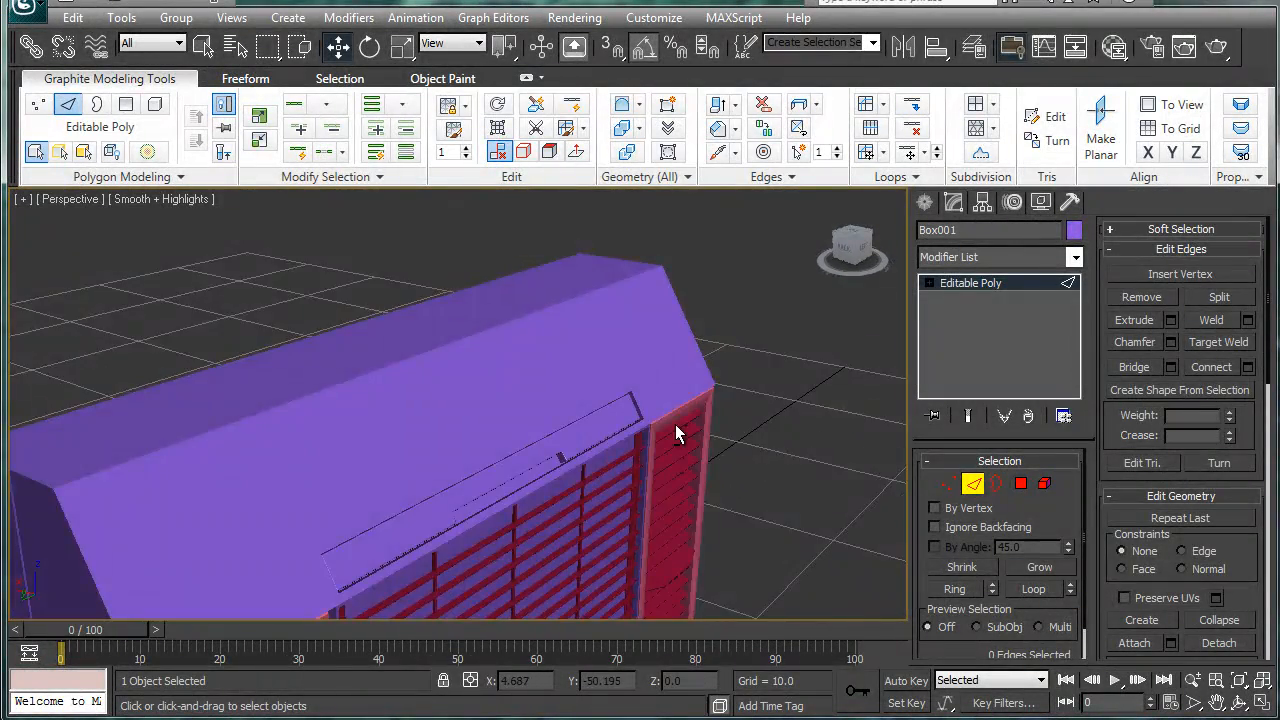
{"action": "left_click_drag", "start_coordinate": [678, 434], "coordinate": [650, 392]}
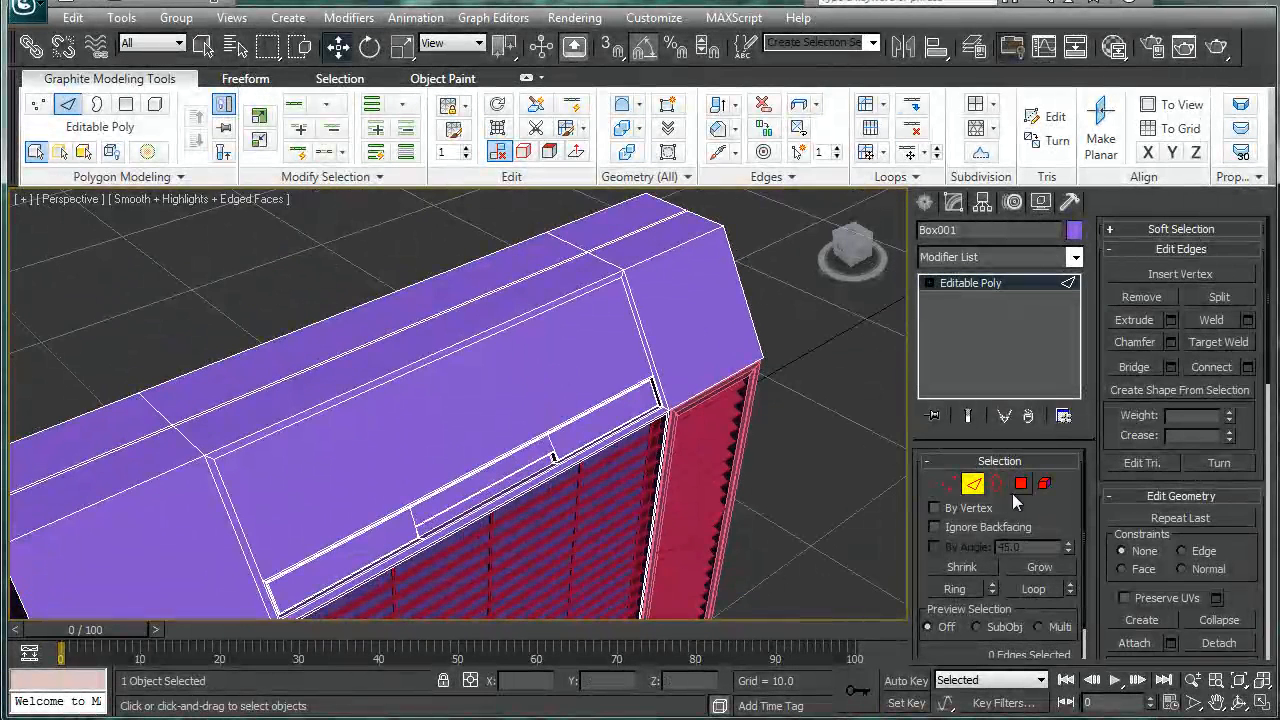
Enter Polygon level to inset the sloped top panel by about 0.415.
{"action": "left_click", "coordinate": [1020, 482]}
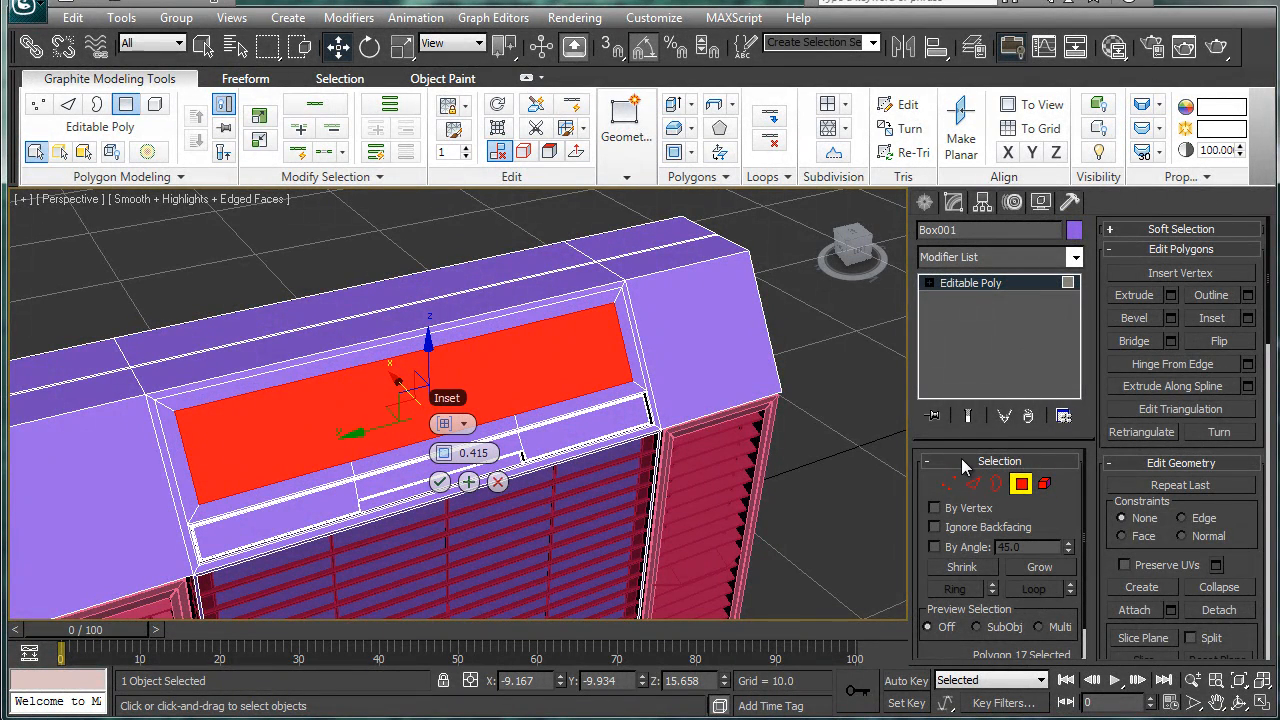
{"action": "mouse_move", "coordinate": [890, 476]}
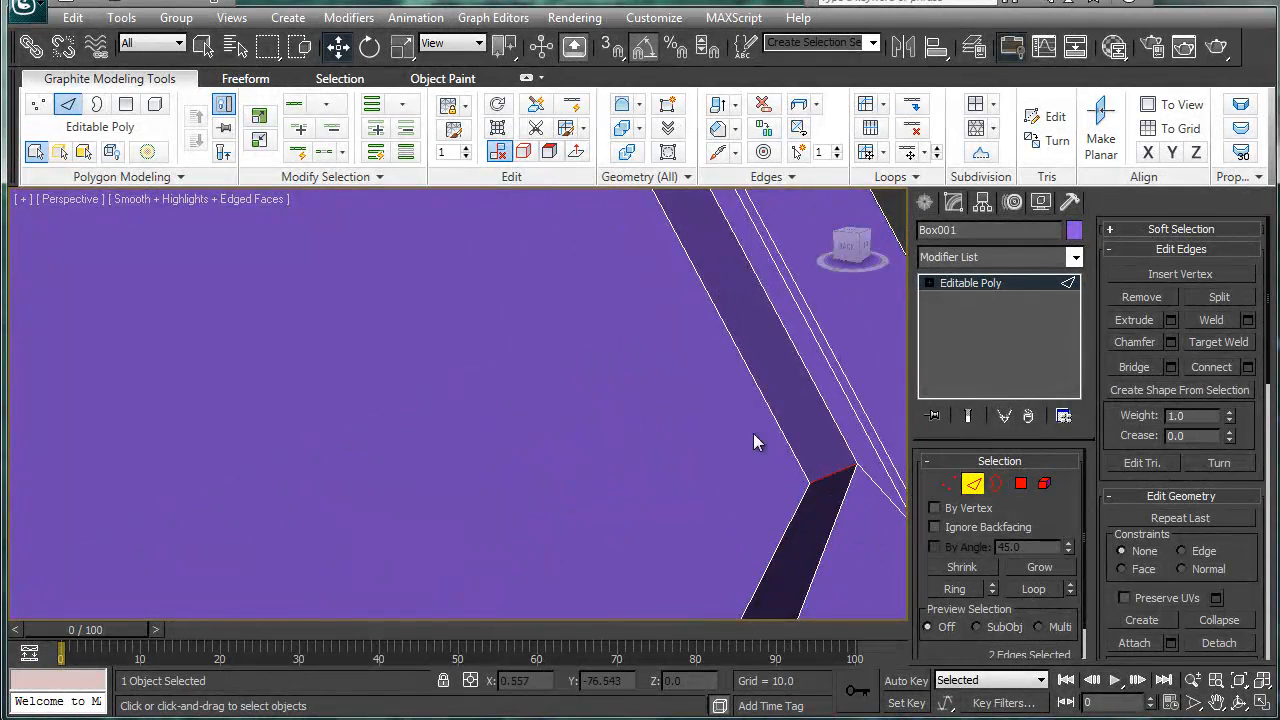
Begin a chamfer on the inset panel's border edges, dragging the amount wider.
{"action": "left_click_drag", "start_coordinate": [756, 444], "coordinate": [544, 412]}
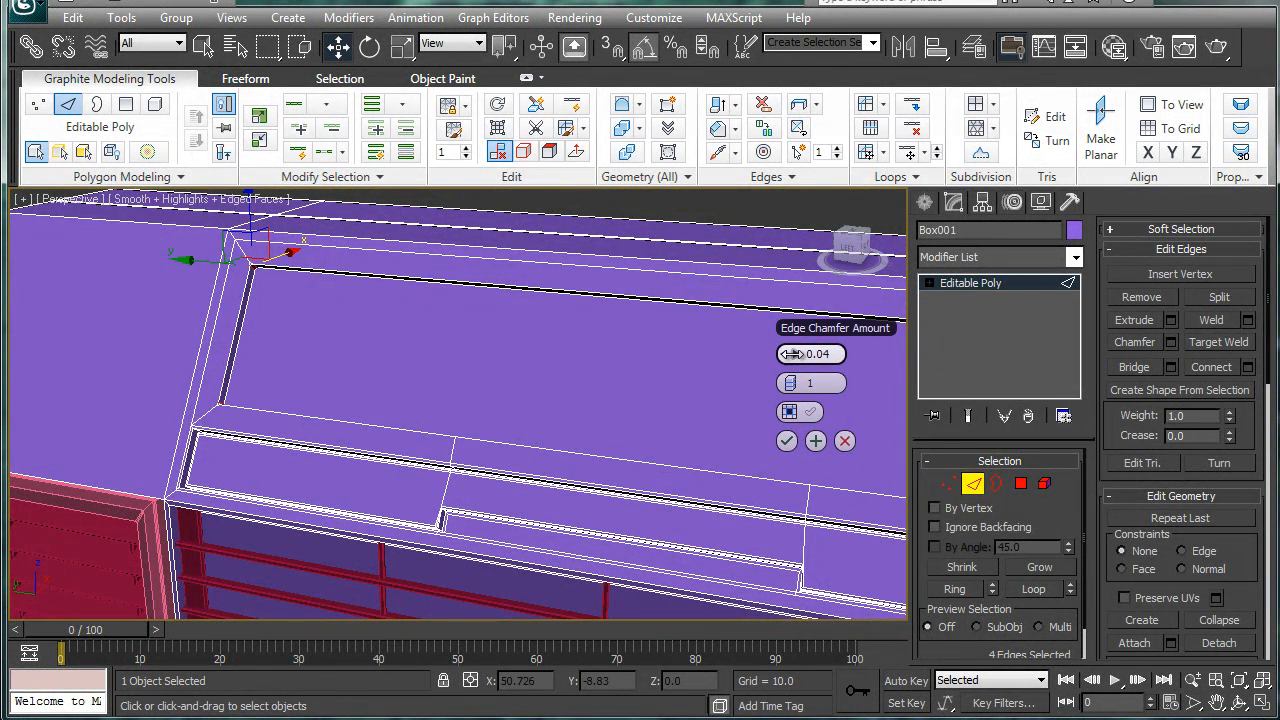
{"action": "left_click_drag", "start_coordinate": [810, 352], "coordinate": [810, 344]}
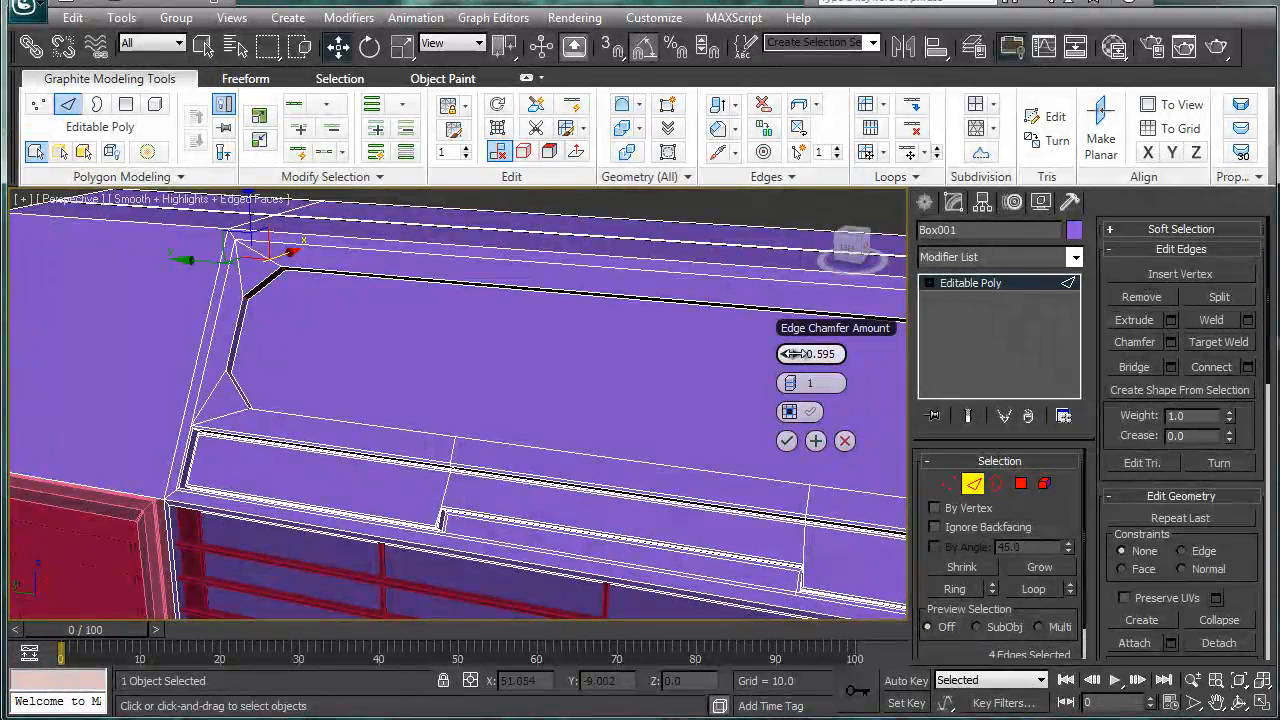
{"action": "left_click_drag", "start_coordinate": [844, 352], "coordinate": [844, 360]}
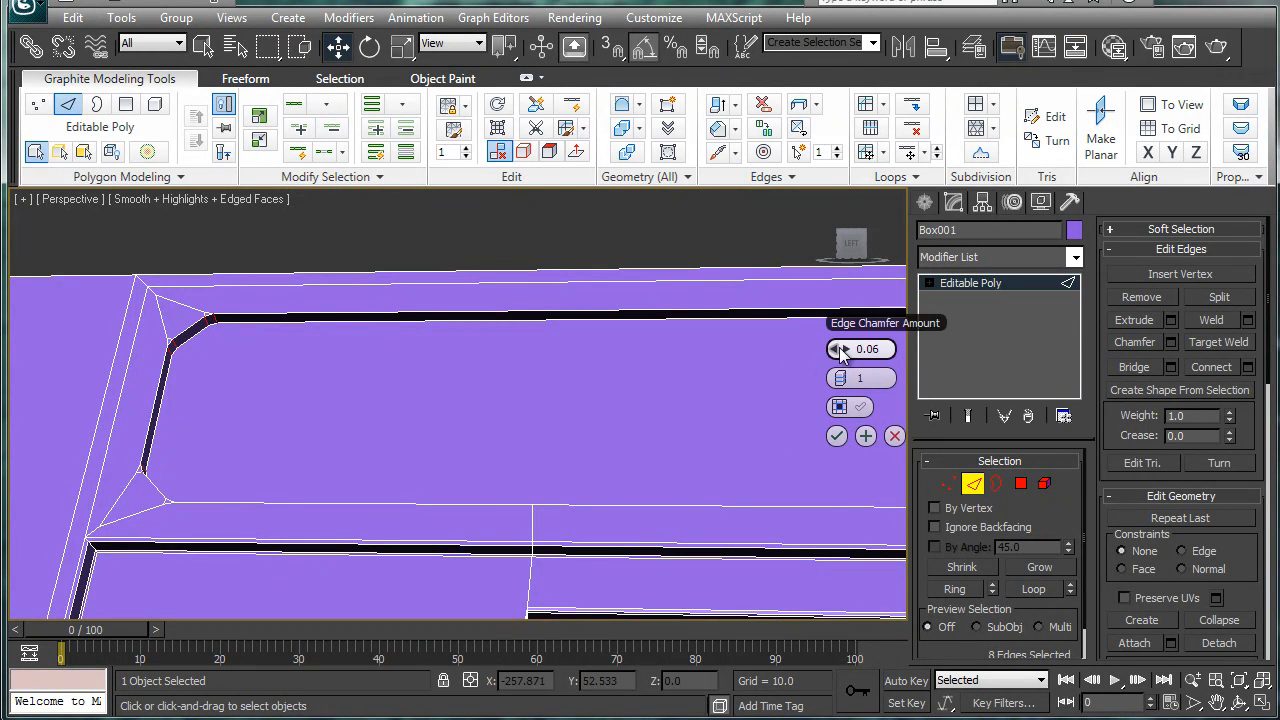
Confirm a 0.06 chamfer on the eight selected border edges.
{"action": "left_click", "coordinate": [840, 344]}
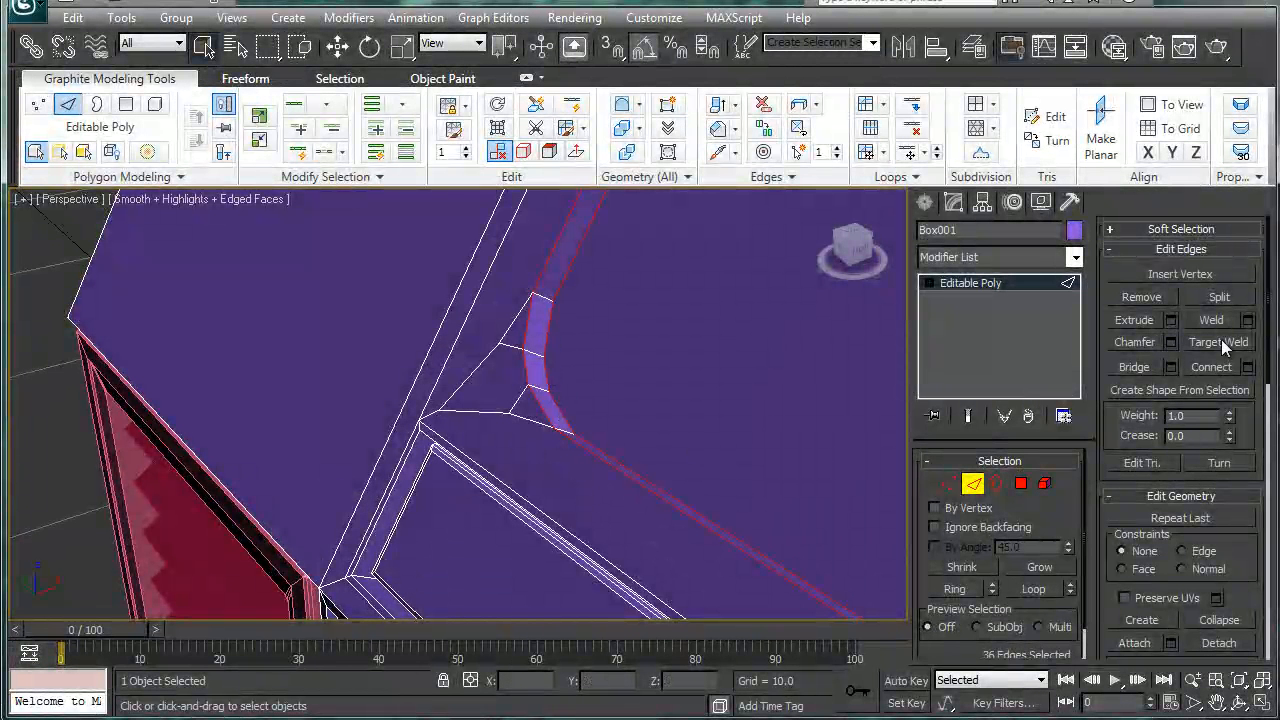
Drop a stray edge from the selection and chamfer the groove's corner edges.
{"action": "left_click", "coordinate": [1172, 342]}
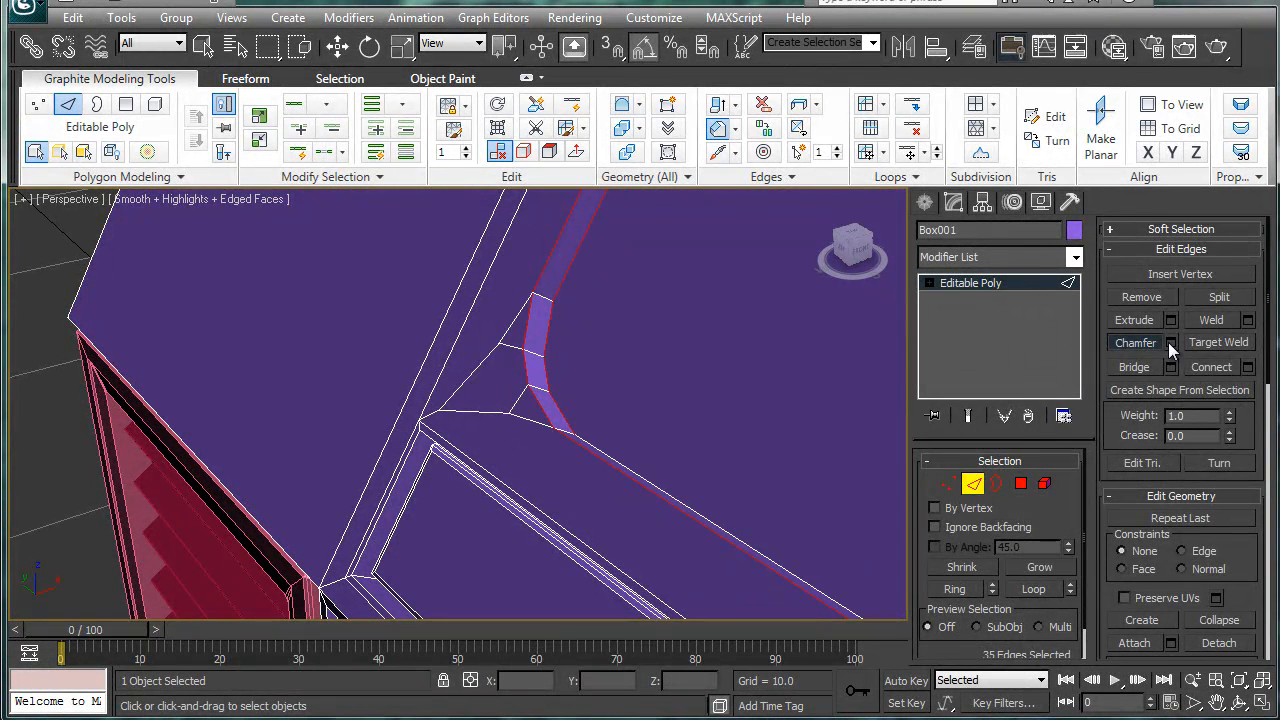
{"action": "left_click", "coordinate": [1136, 342]}
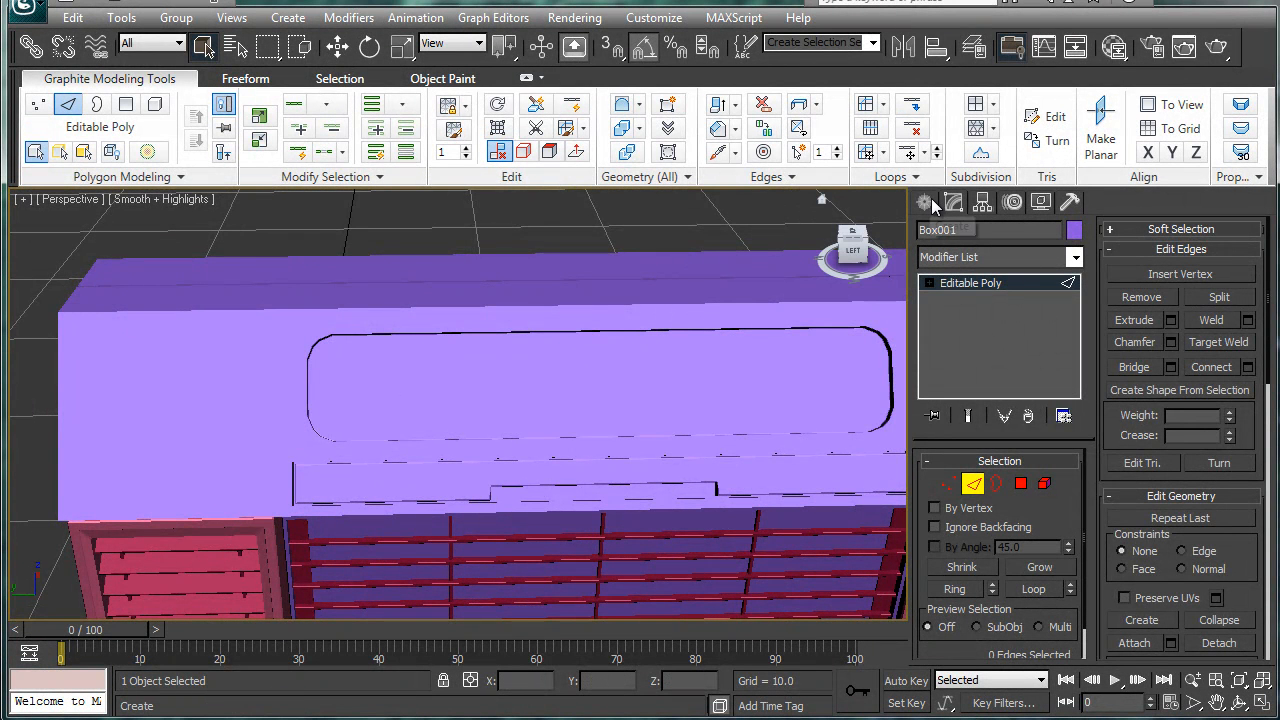
{"action": "mouse_move", "coordinate": [924, 204]}
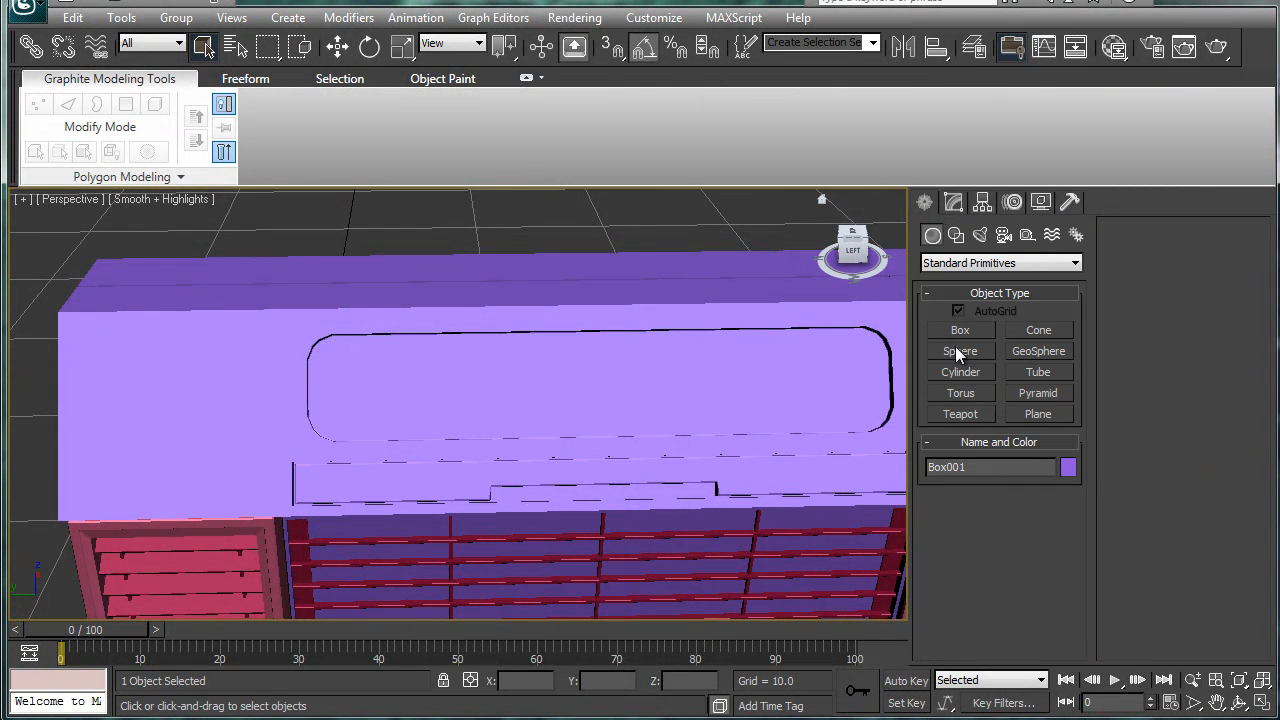
Create a cylinder of radius about 0.6 and height about 0.4 on the panel.
{"action": "left_click", "coordinate": [960, 370]}
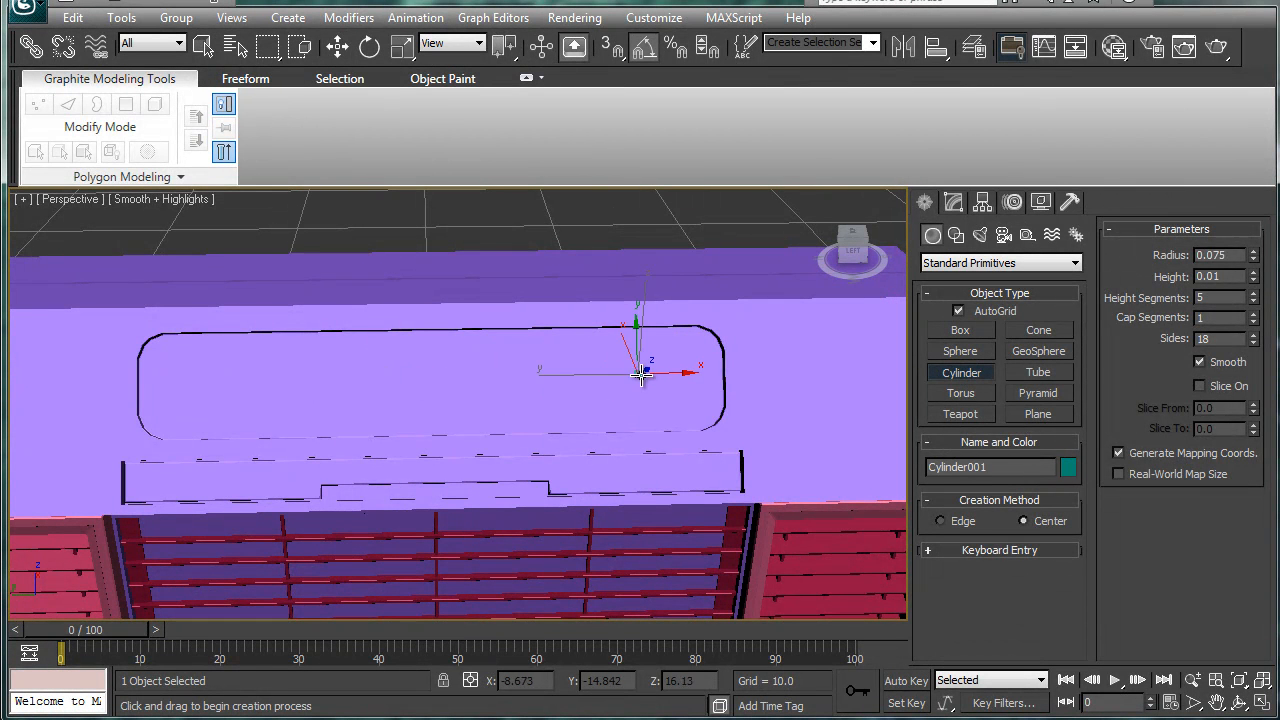
{"action": "left_click_drag", "start_coordinate": [640, 376], "coordinate": [670, 390]}
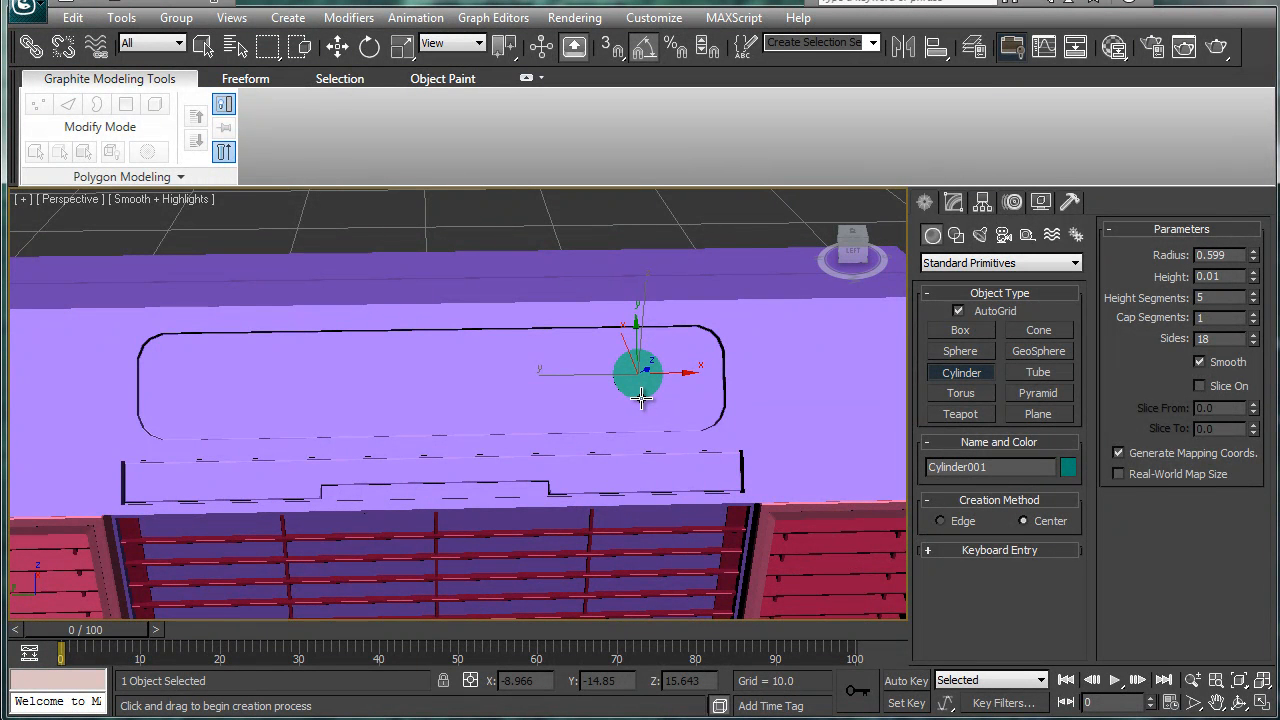
{"action": "left_click_drag", "start_coordinate": [640, 390], "coordinate": [650, 384]}
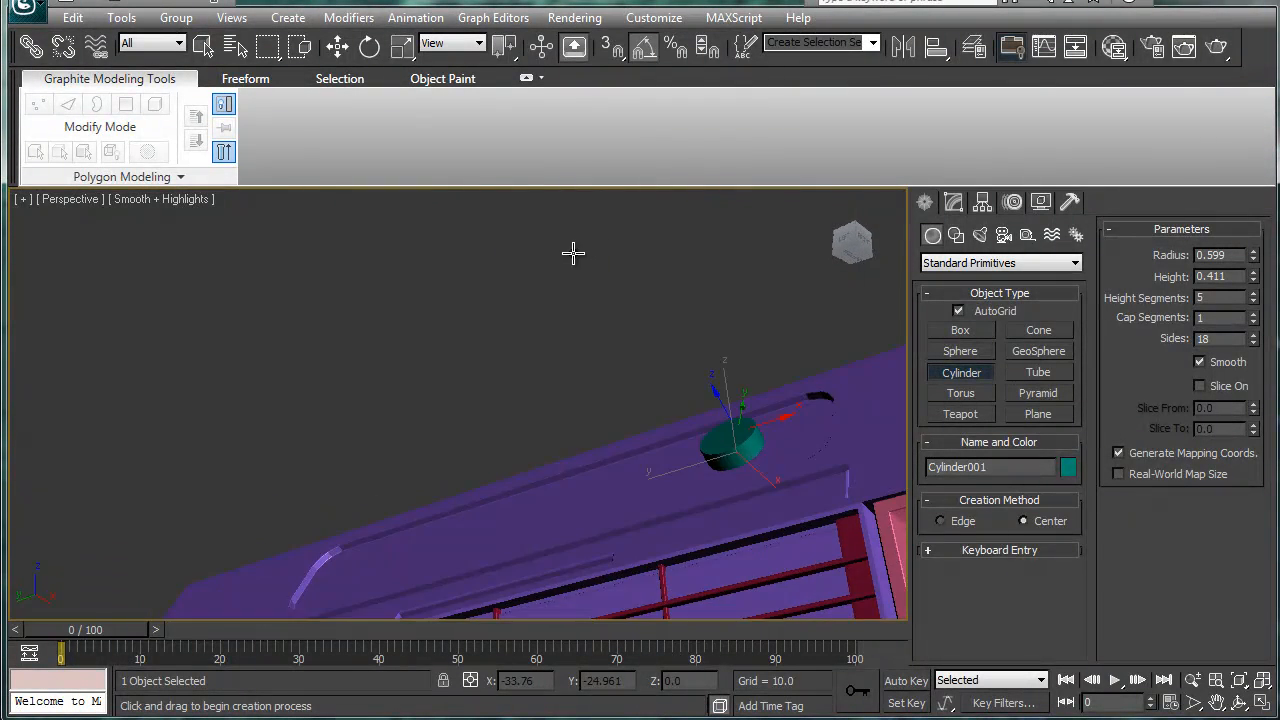
{"action": "left_click_drag", "start_coordinate": [572, 252], "coordinate": [860, 230]}
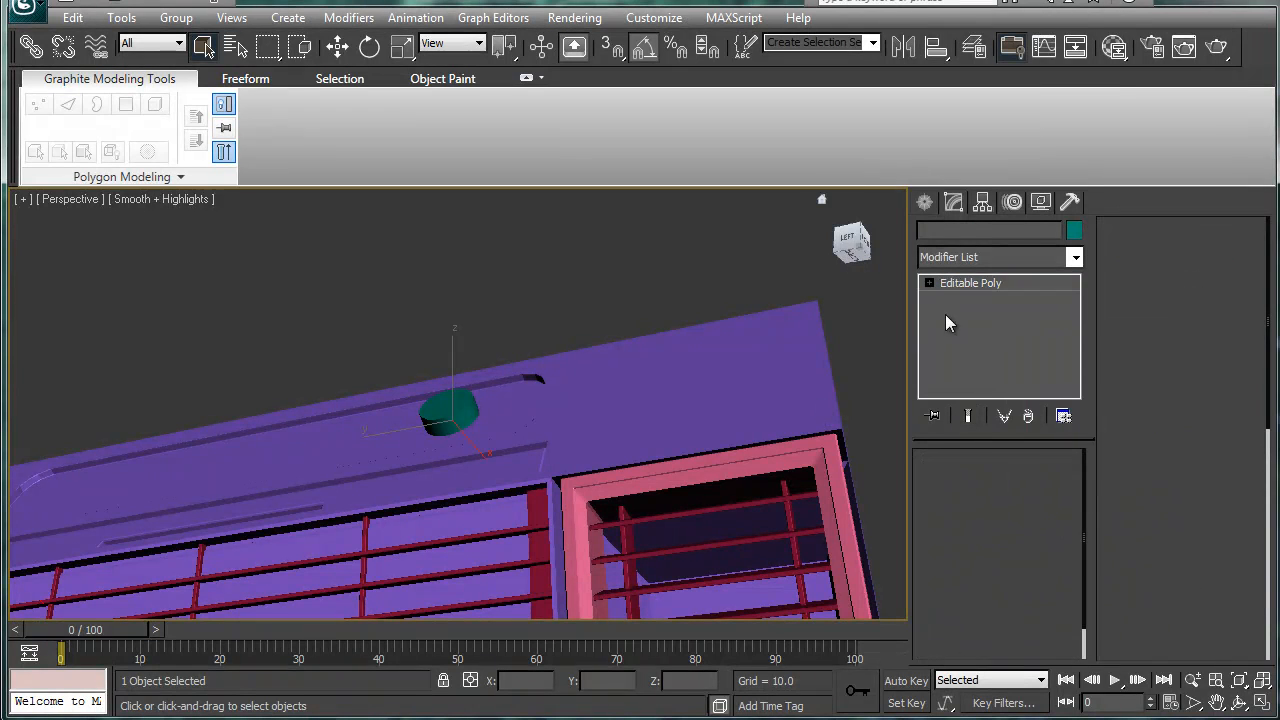
Enter Polygon level on the cylinder and select its front cap face.
{"action": "left_click", "coordinate": [928, 284]}
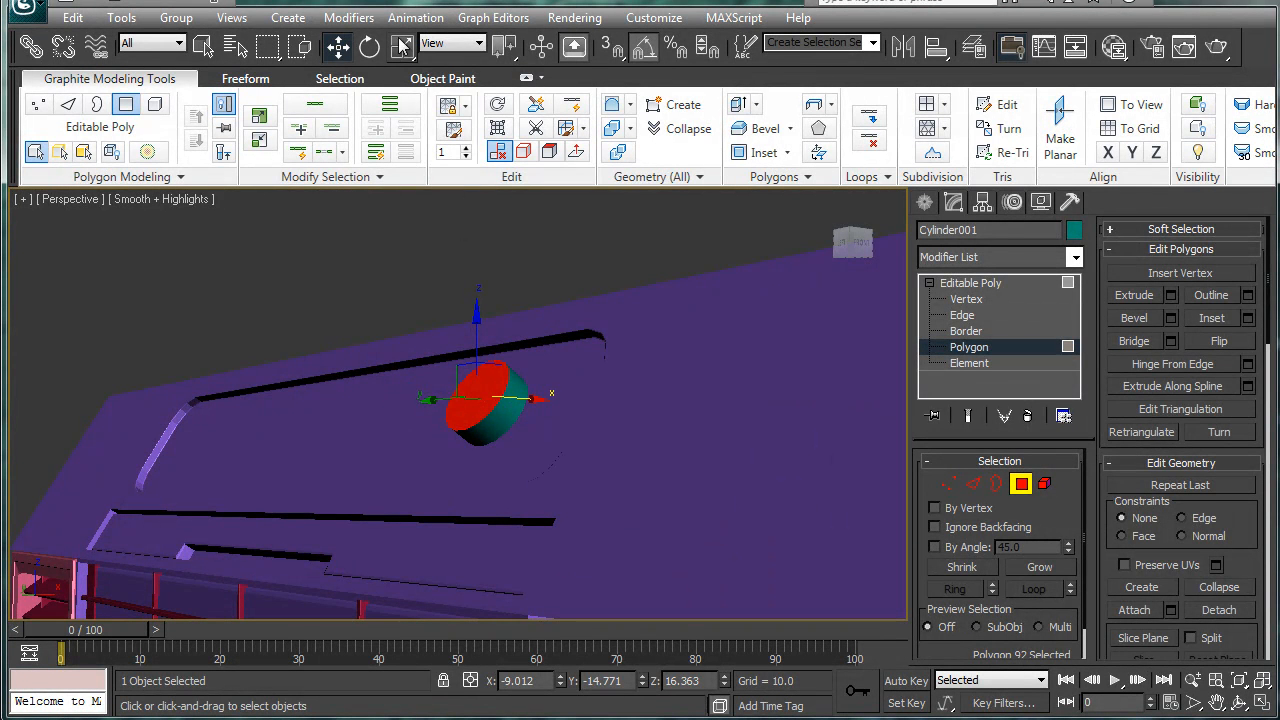
{"action": "left_click", "coordinate": [452, 44]}
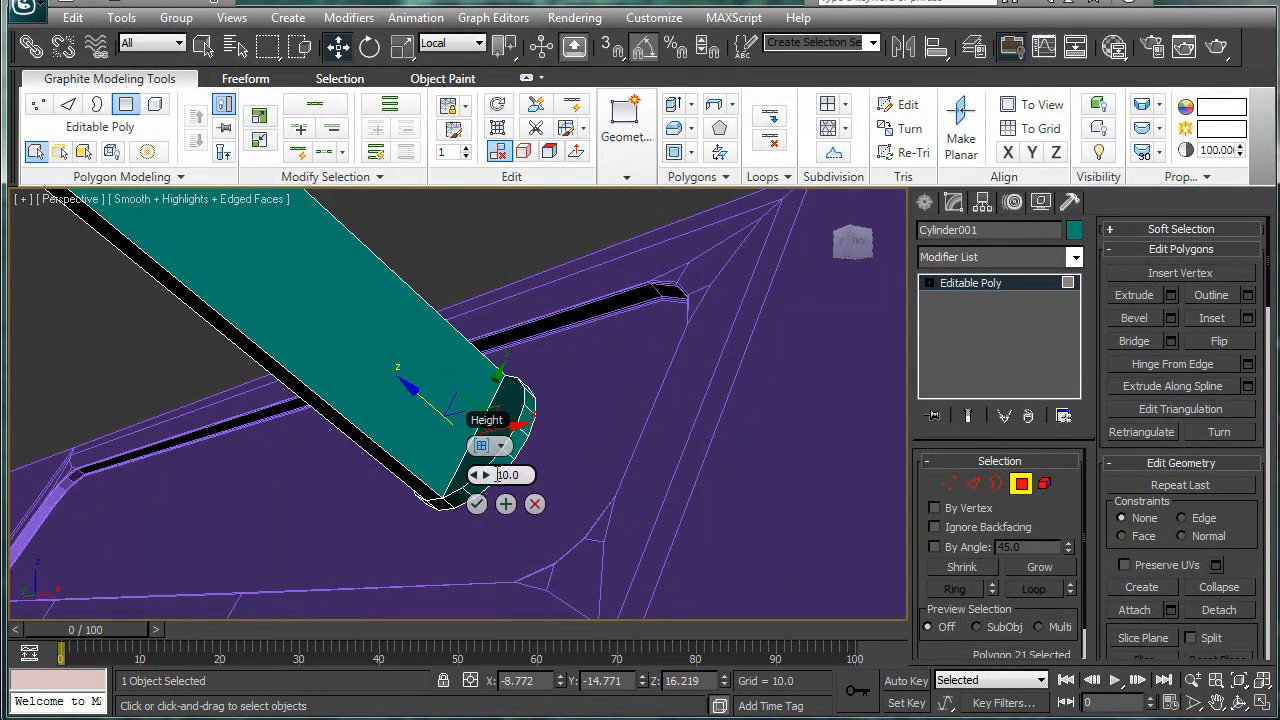
Shorten the cap extrusion into a small raised grip ridge.
{"action": "left_click_drag", "start_coordinate": [520, 476], "coordinate": [436, 480]}
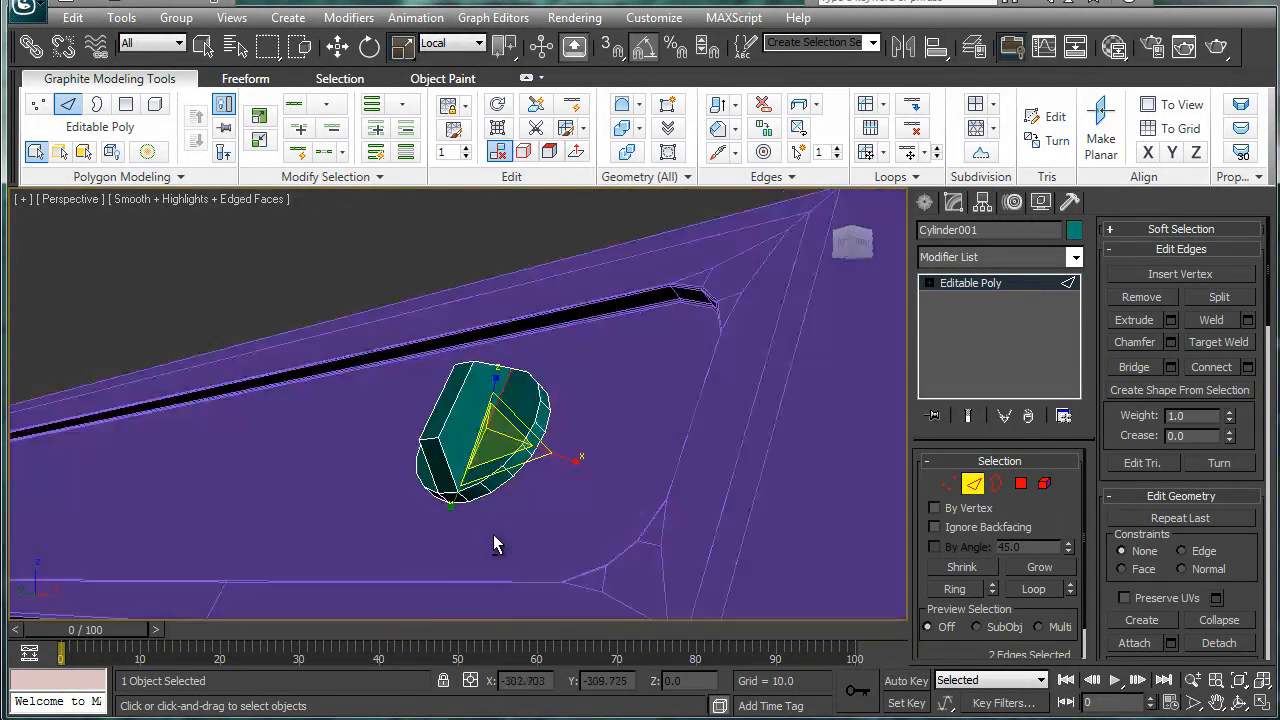
Chamfer the grip ridge's edges by 0.05 and confirm to finish the knob.
{"action": "left_click_drag", "start_coordinate": [500, 540], "coordinate": [700, 650]}
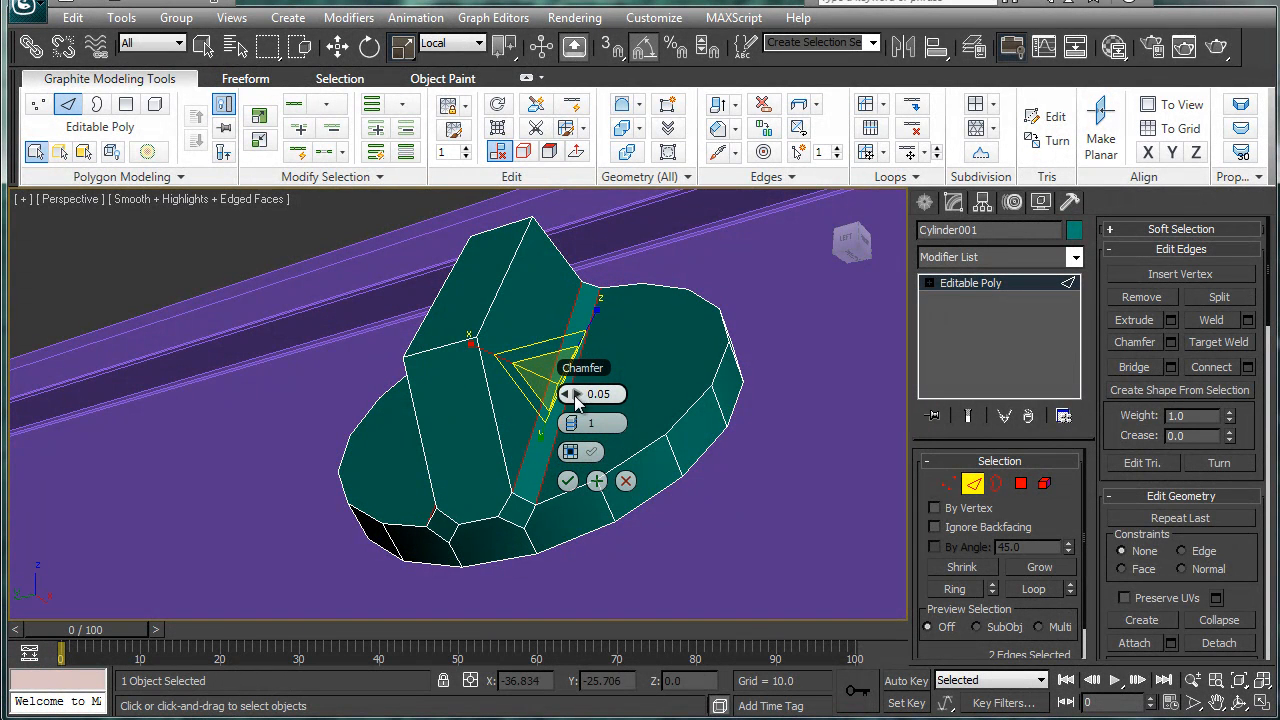
{"action": "left_click", "coordinate": [580, 418]}
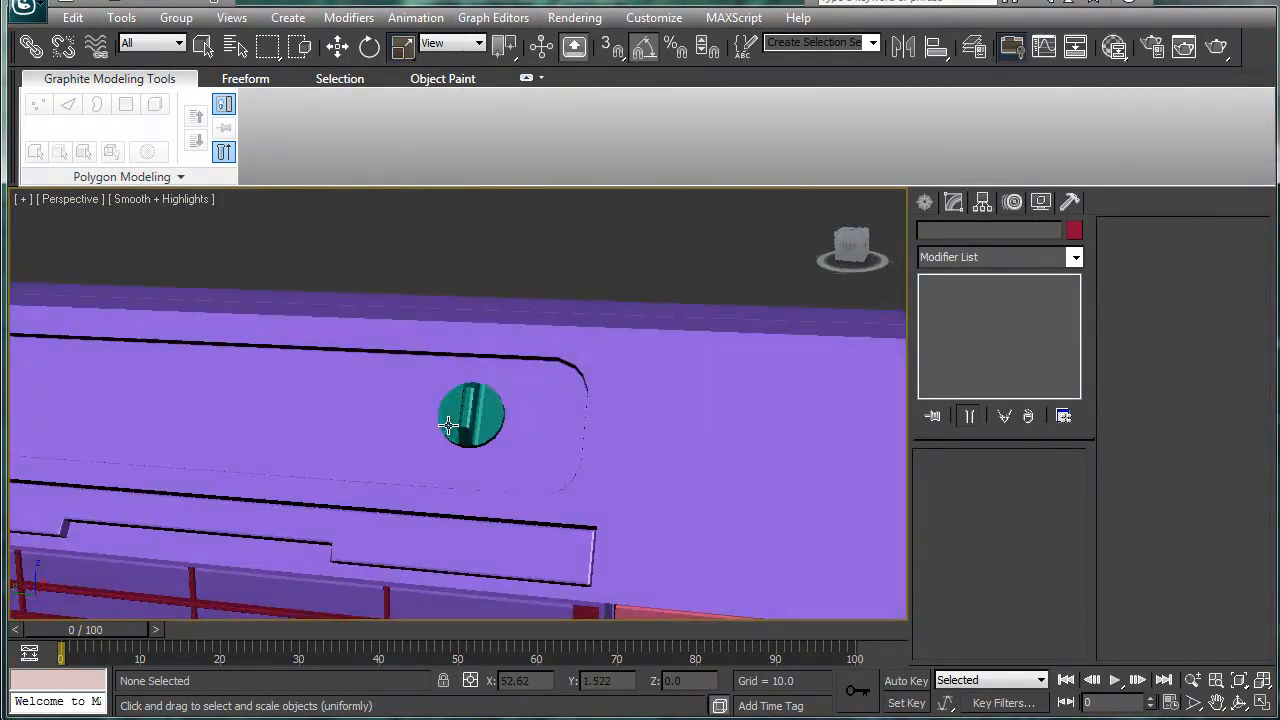
Select the knob Cylinder001 and move it in Local coordinates to the groove's left end.
{"action": "left_click", "coordinate": [470, 414]}
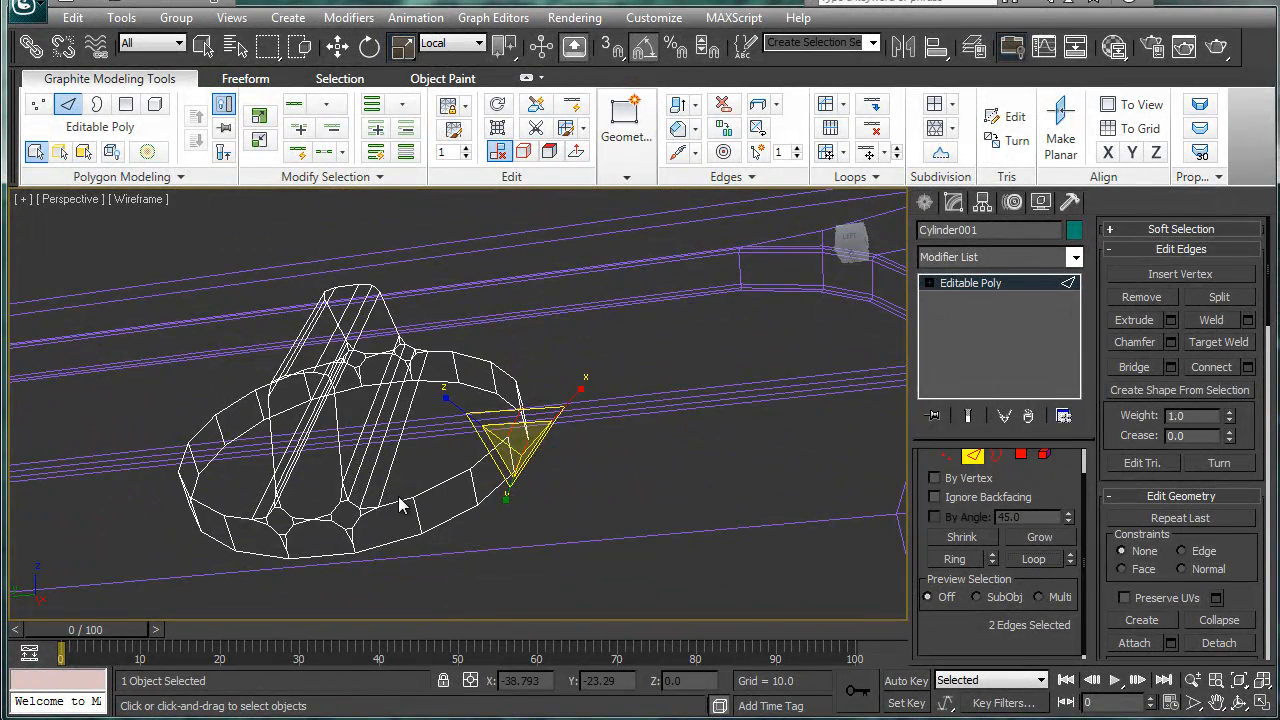
{"action": "left_click", "coordinate": [400, 504]}
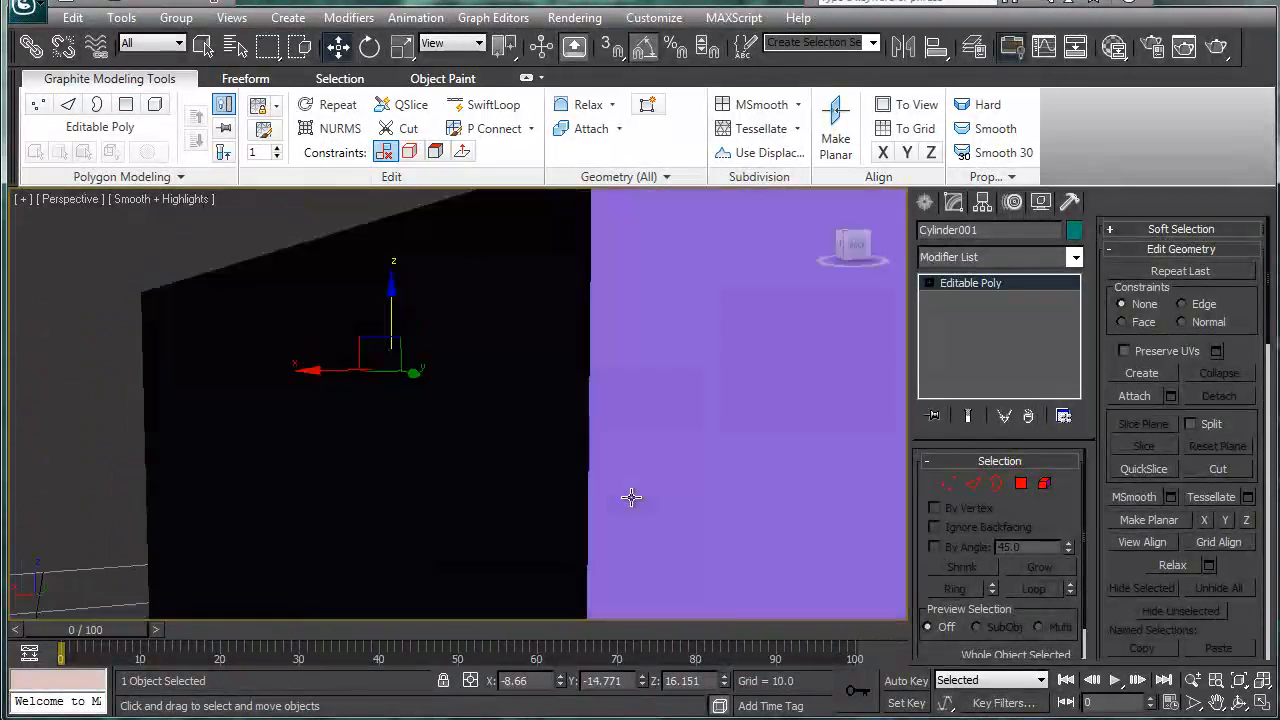
{"action": "left_click", "coordinate": [470, 44]}
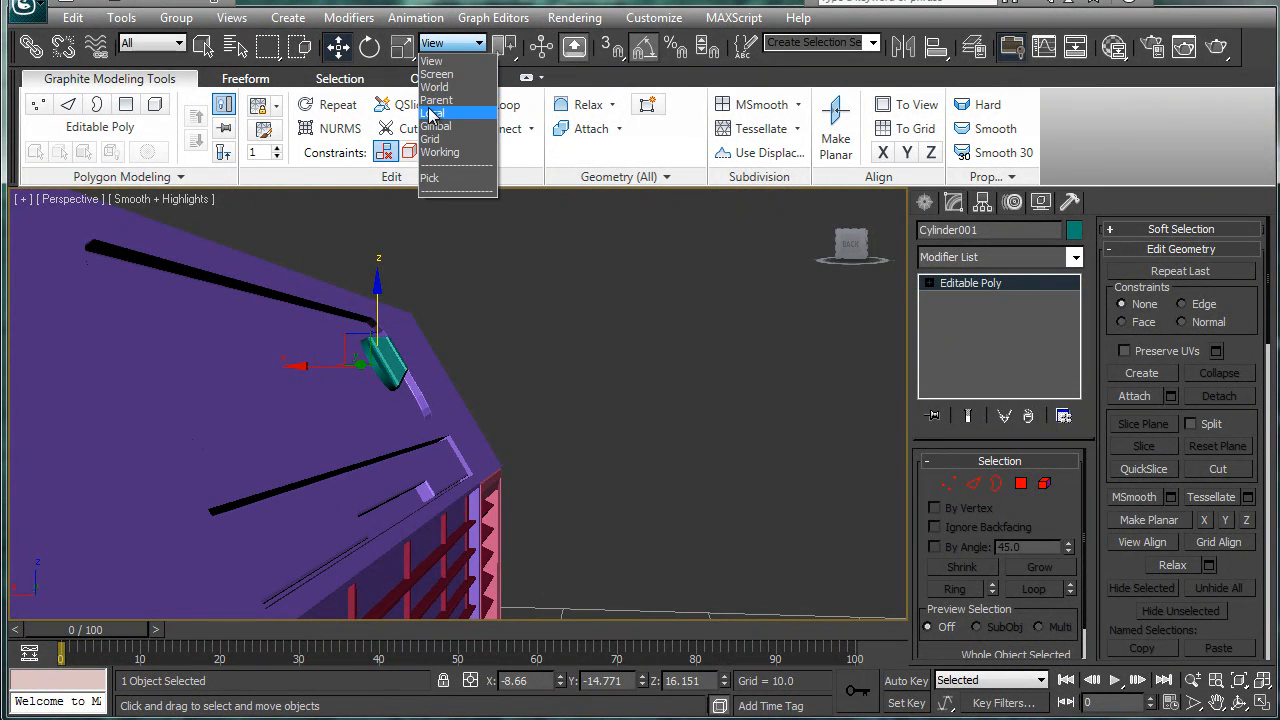
{"action": "left_click", "coordinate": [436, 112]}
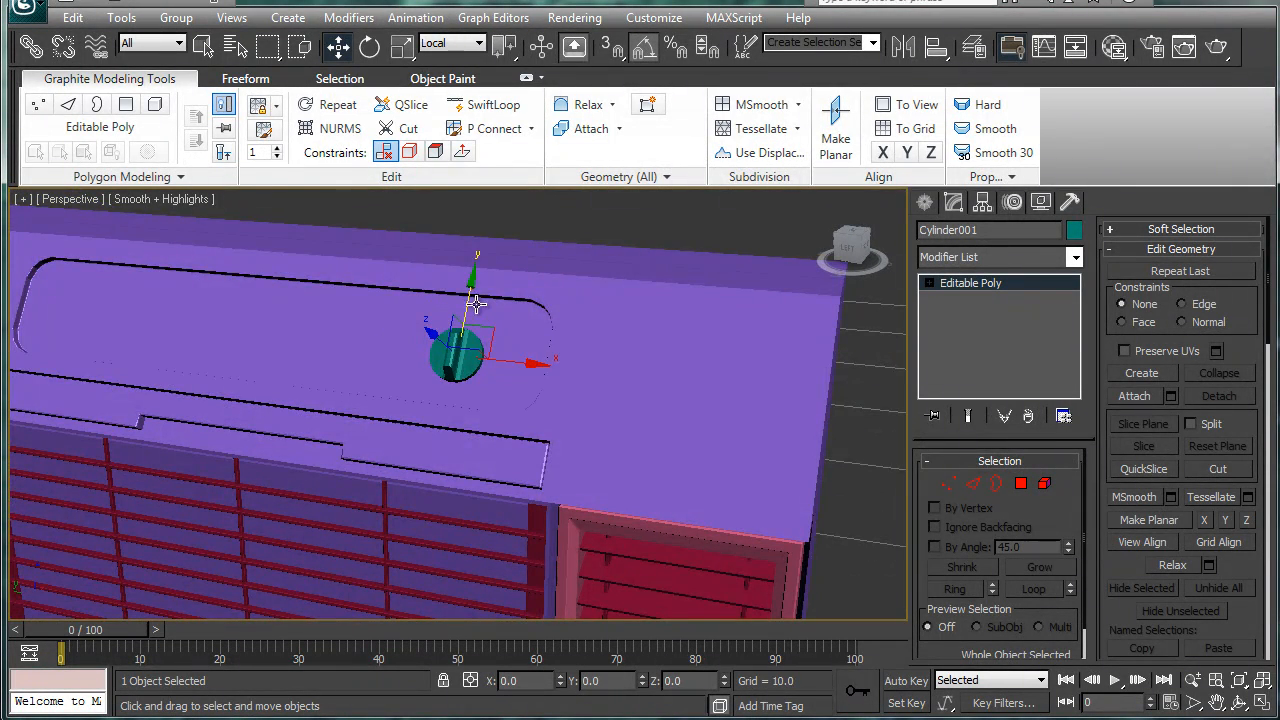
{"action": "key", "text": "F3"}
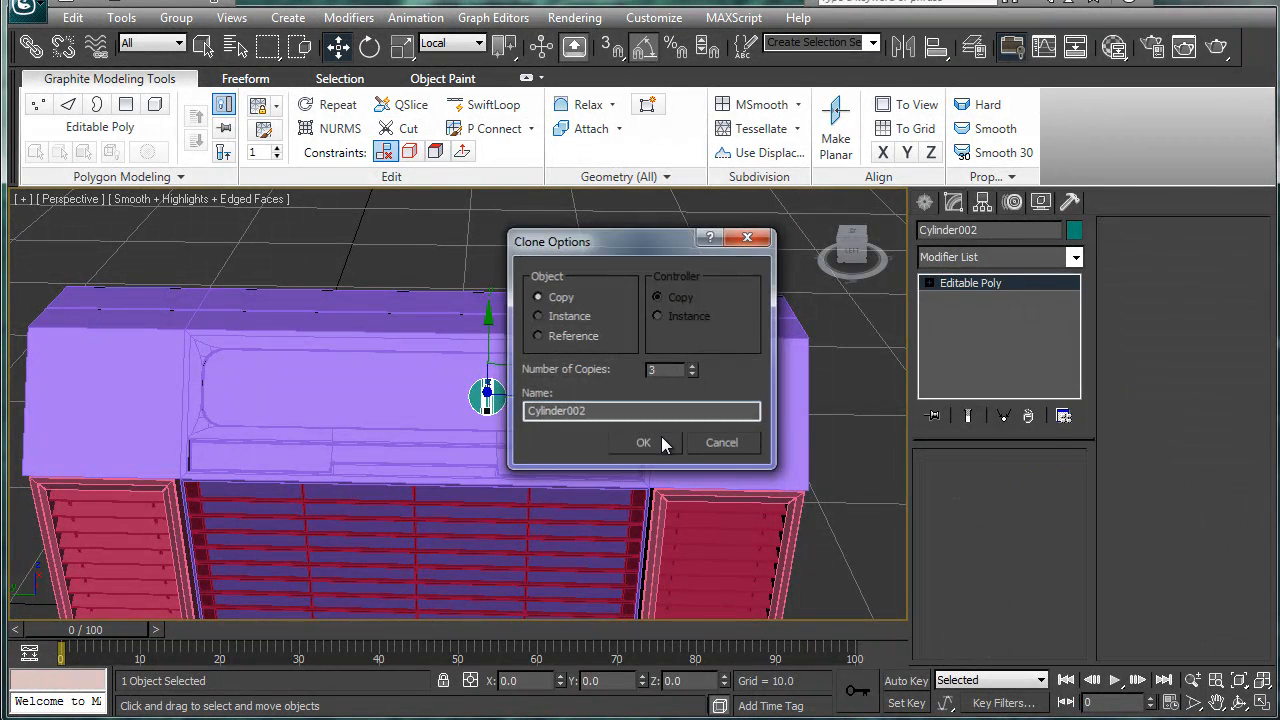
Clone the knob as 3 copies in Copy mode, keeping Local coordinates for the row of four.
{"action": "left_click", "coordinate": [644, 442]}
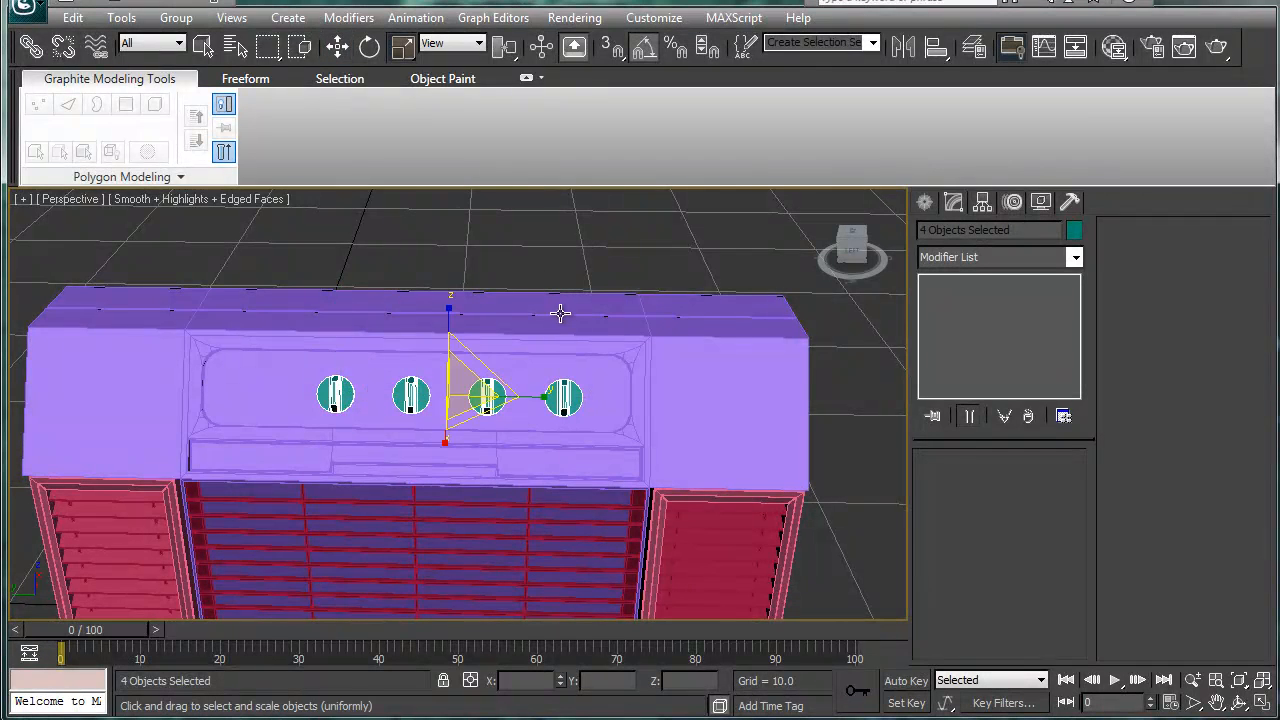
{"action": "left_click", "coordinate": [450, 44]}
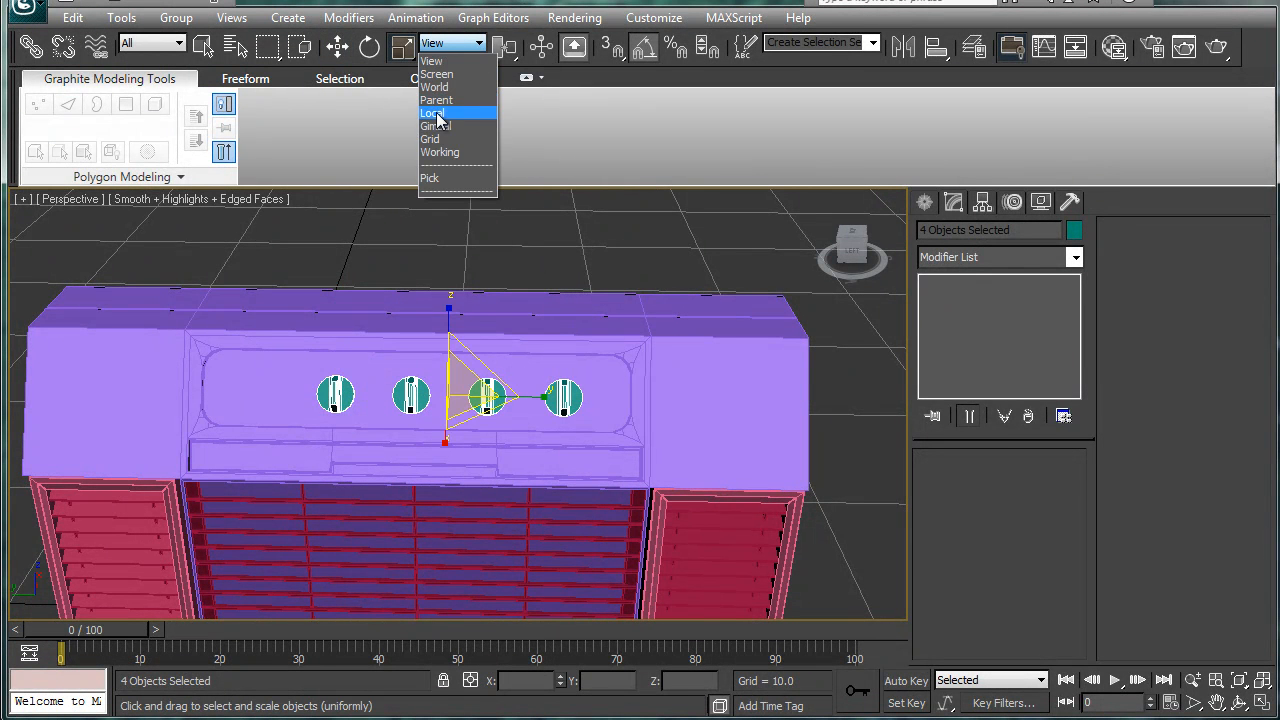
{"action": "left_click", "coordinate": [432, 112]}
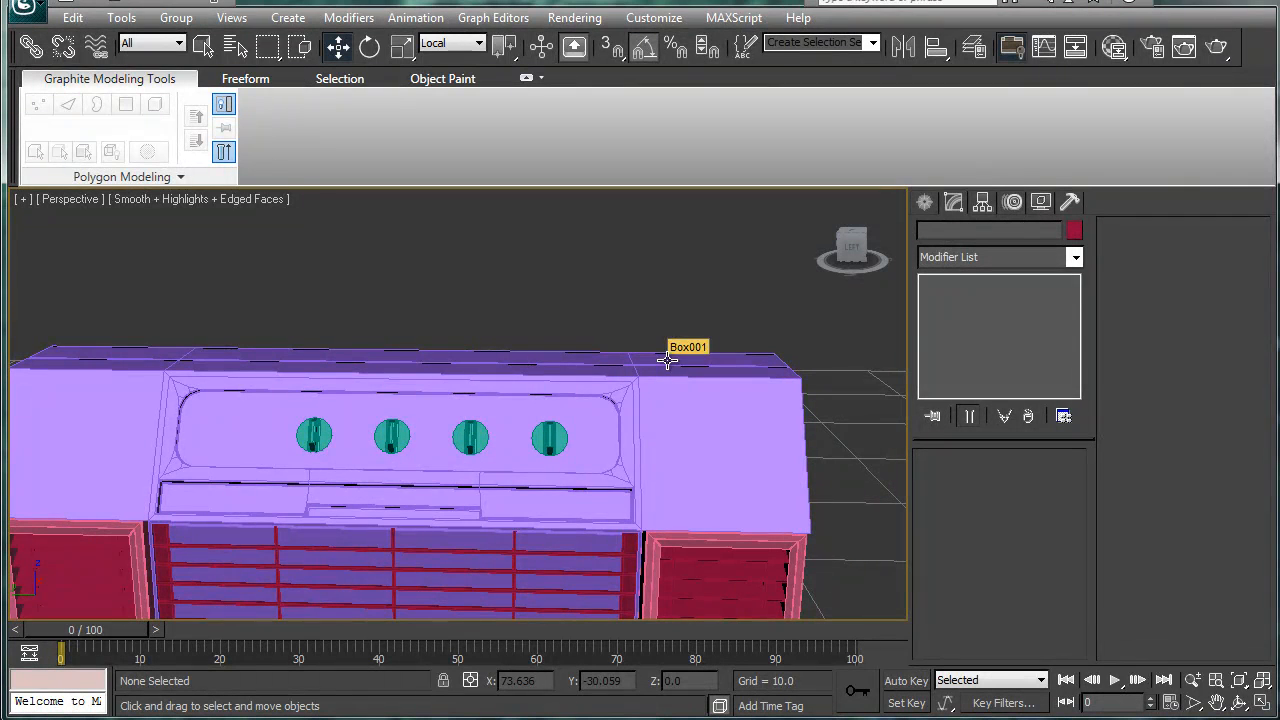
{"action": "mouse_move", "coordinate": [530, 316]}
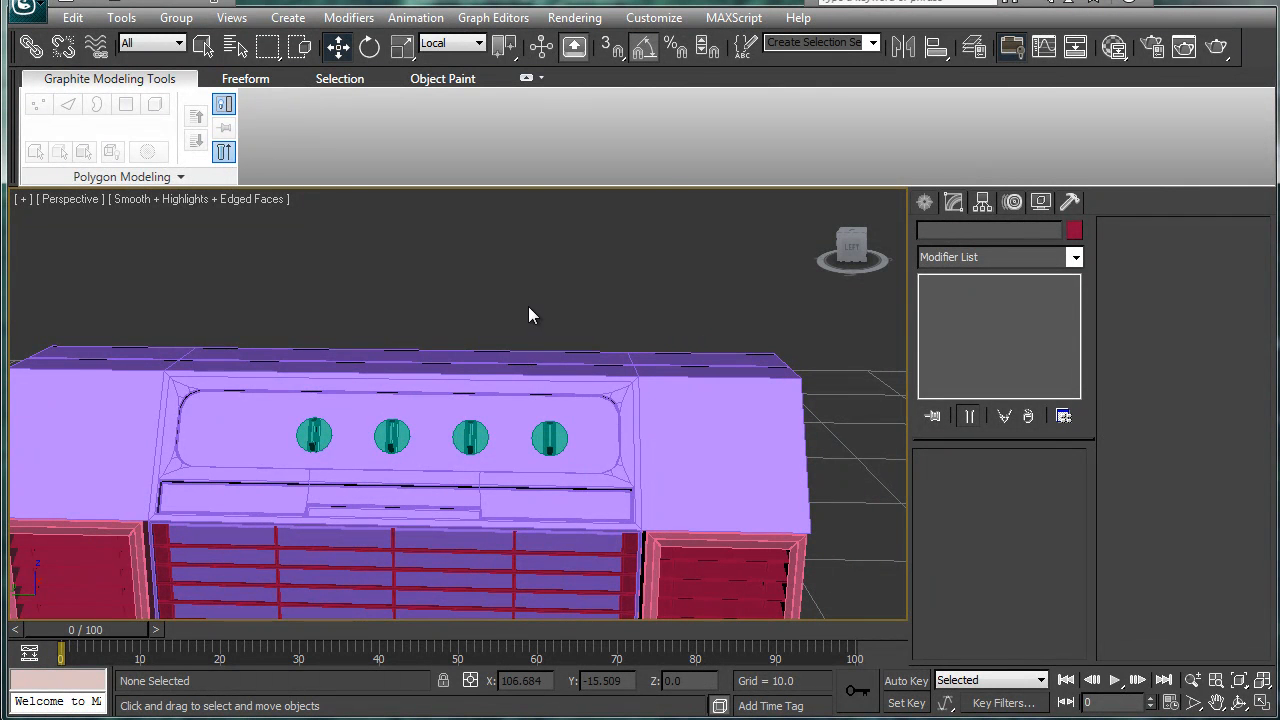
{"action": "mouse_move", "coordinate": [490, 300]}
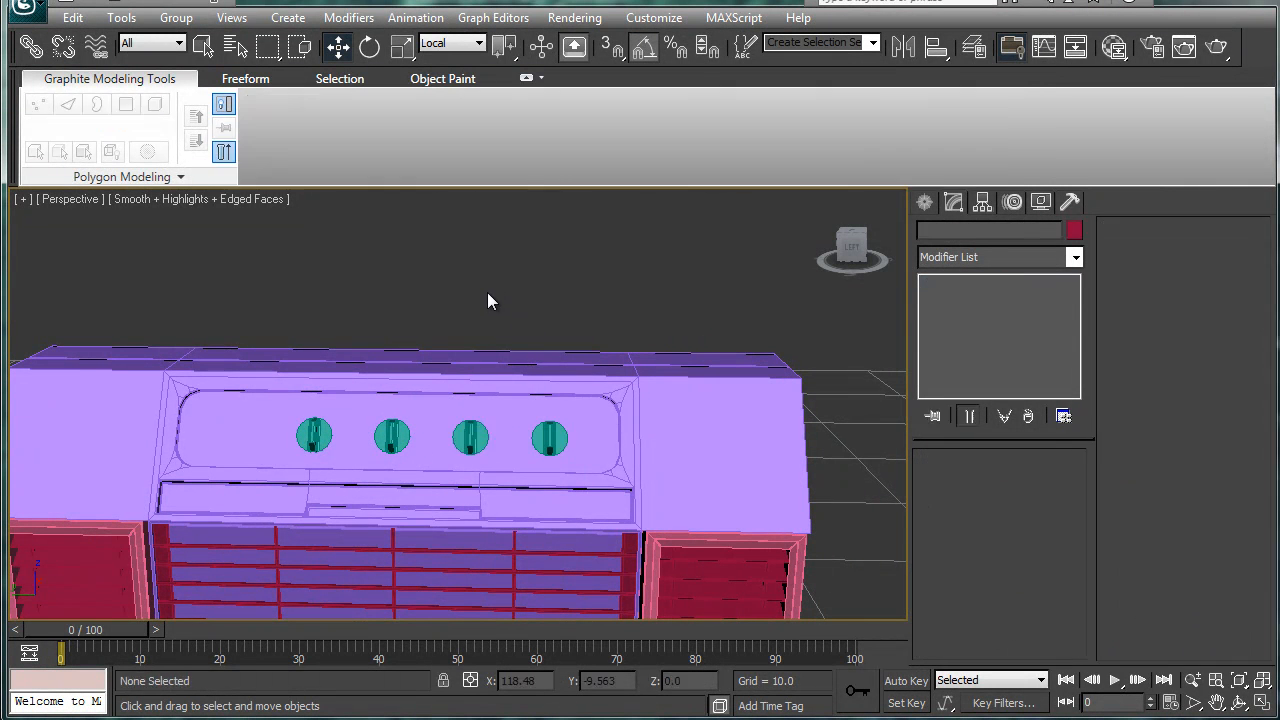
{"action": "left_click_drag", "start_coordinate": [490, 300], "coordinate": [612, 374]}
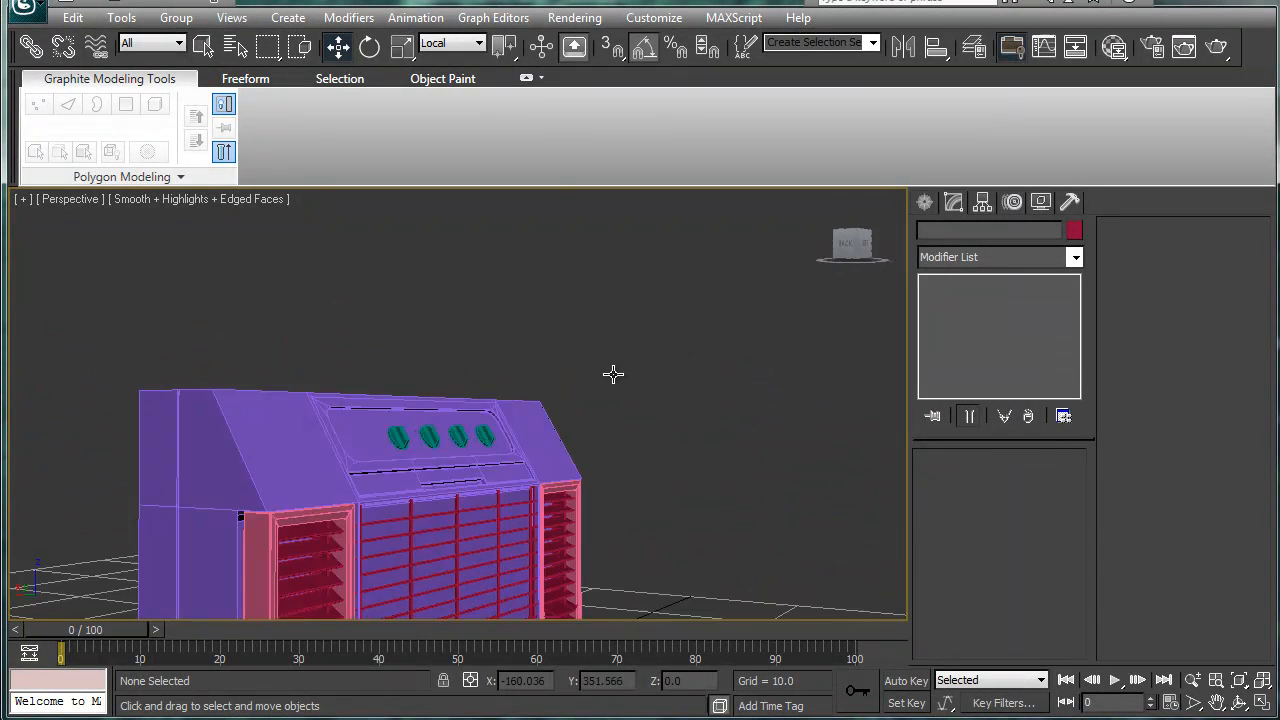
{"action": "left_click_drag", "start_coordinate": [612, 374], "coordinate": [404, 368]}
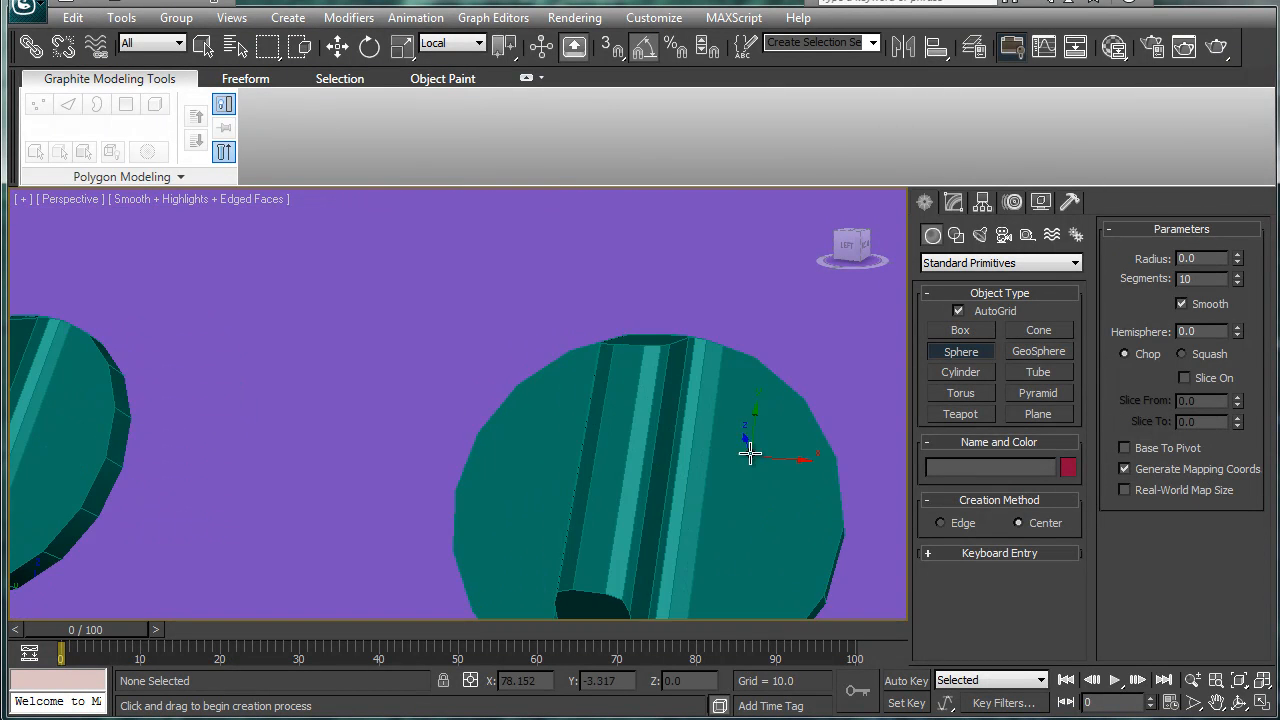
Create a small indicator sphere on a knob with AutoGrid, size its radius, and clone a copy.
{"action": "left_click_drag", "start_coordinate": [750, 456], "coordinate": [690, 430]}
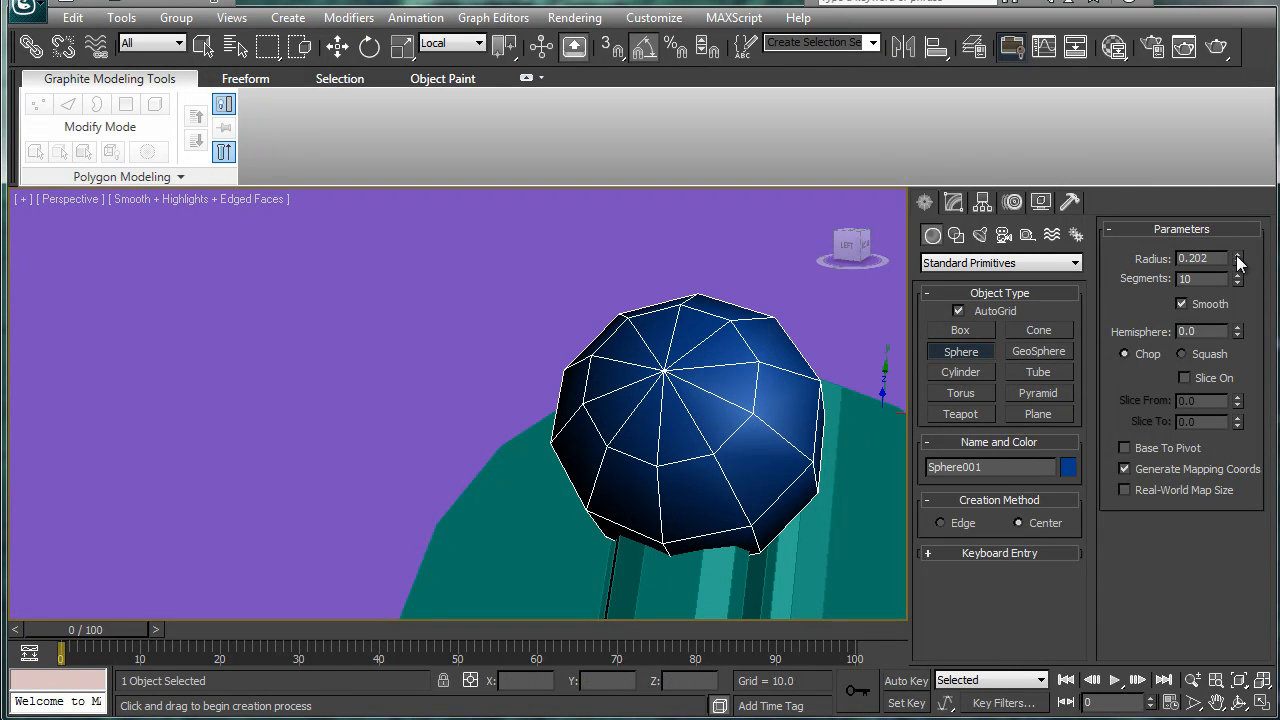
{"action": "left_click_drag", "start_coordinate": [1238, 256], "coordinate": [1238, 280]}
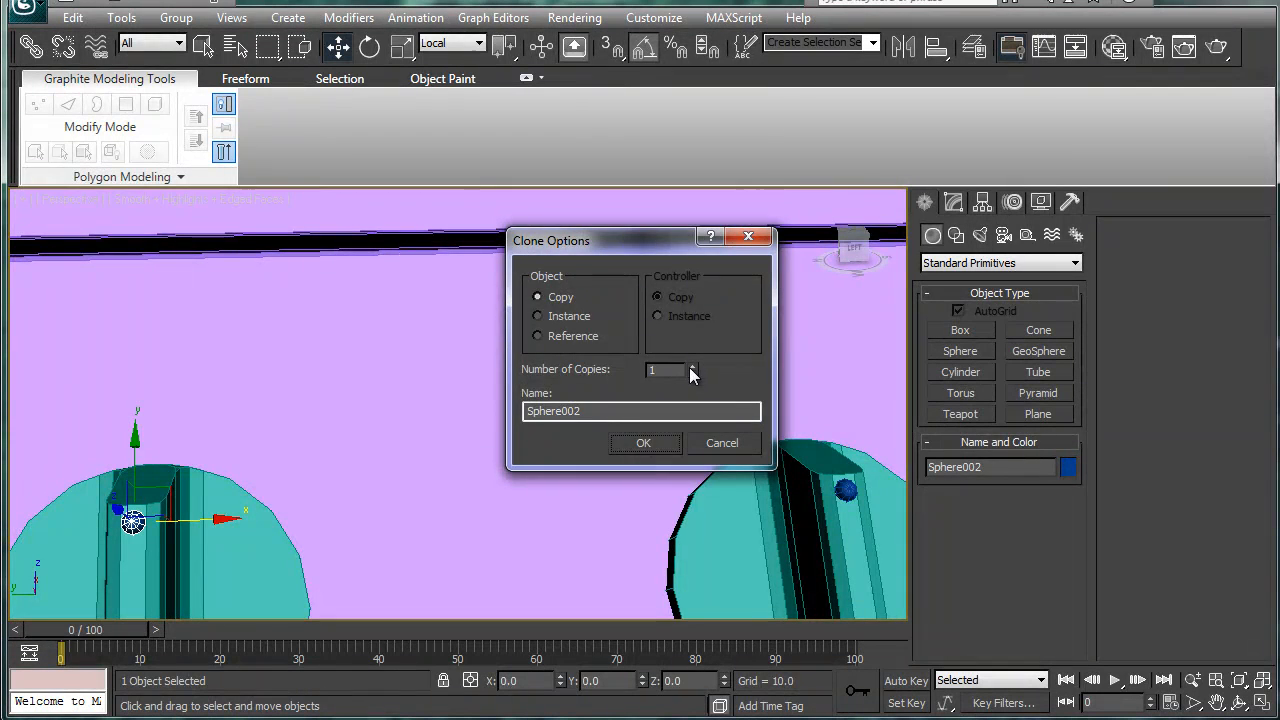
{"action": "left_click", "coordinate": [644, 444]}
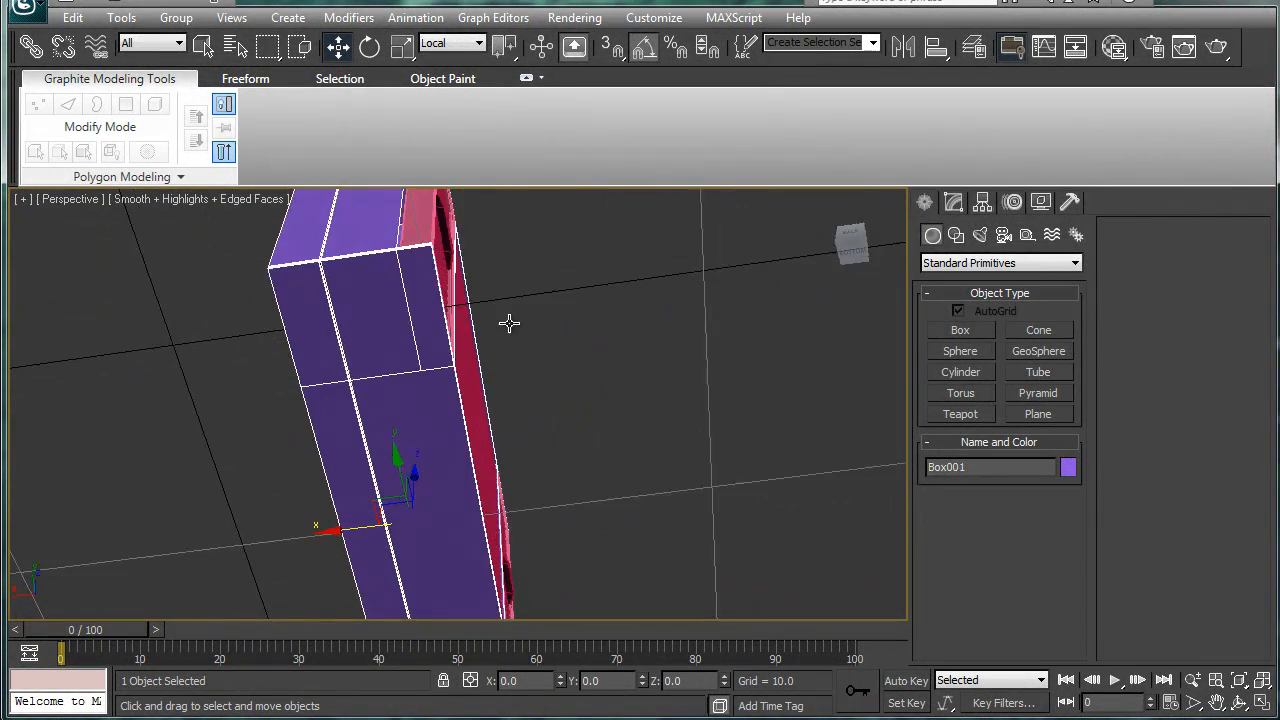
Extrude and inset the side panel's polygons into a stepped section, inspecting it from around.
{"action": "left_click_drag", "start_coordinate": [508, 324], "coordinate": [468, 378]}
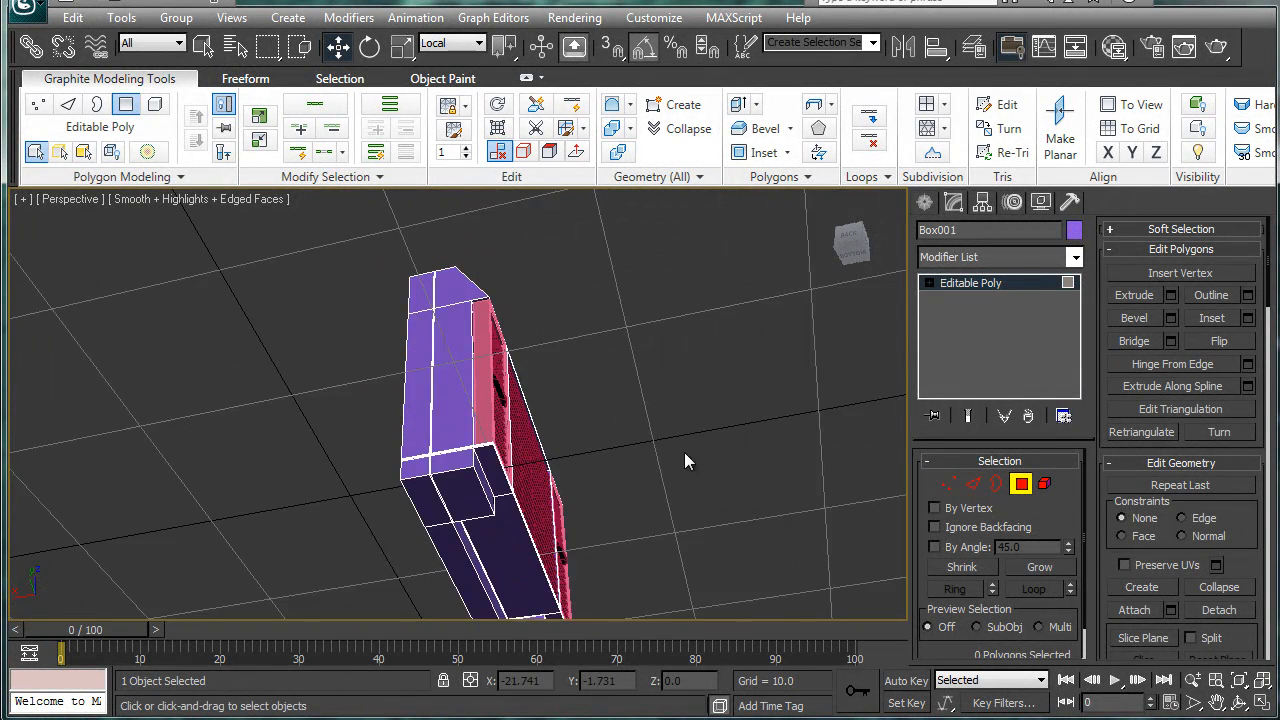
{"action": "left_click_drag", "start_coordinate": [688, 460], "coordinate": [342, 600]}
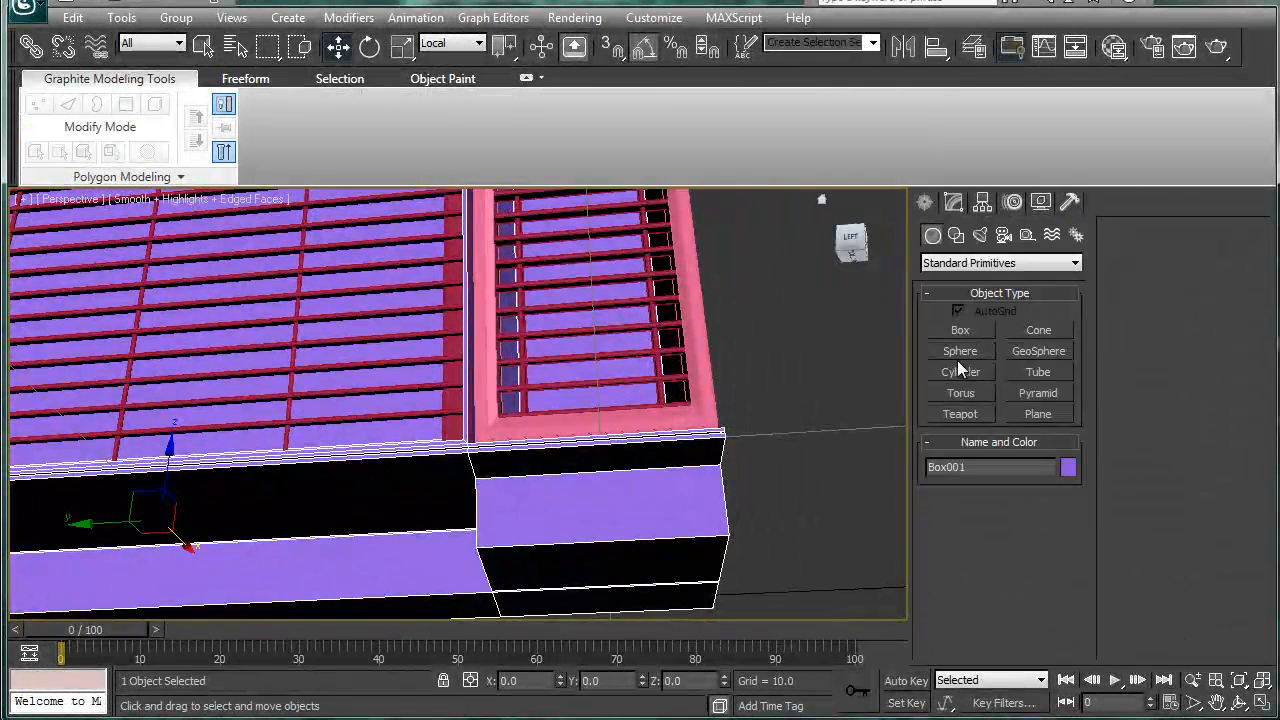
Create a 6-sided cylinder bolt on the base, convert to Editable Poly and chamfer its edges.
{"action": "left_click", "coordinate": [960, 372]}
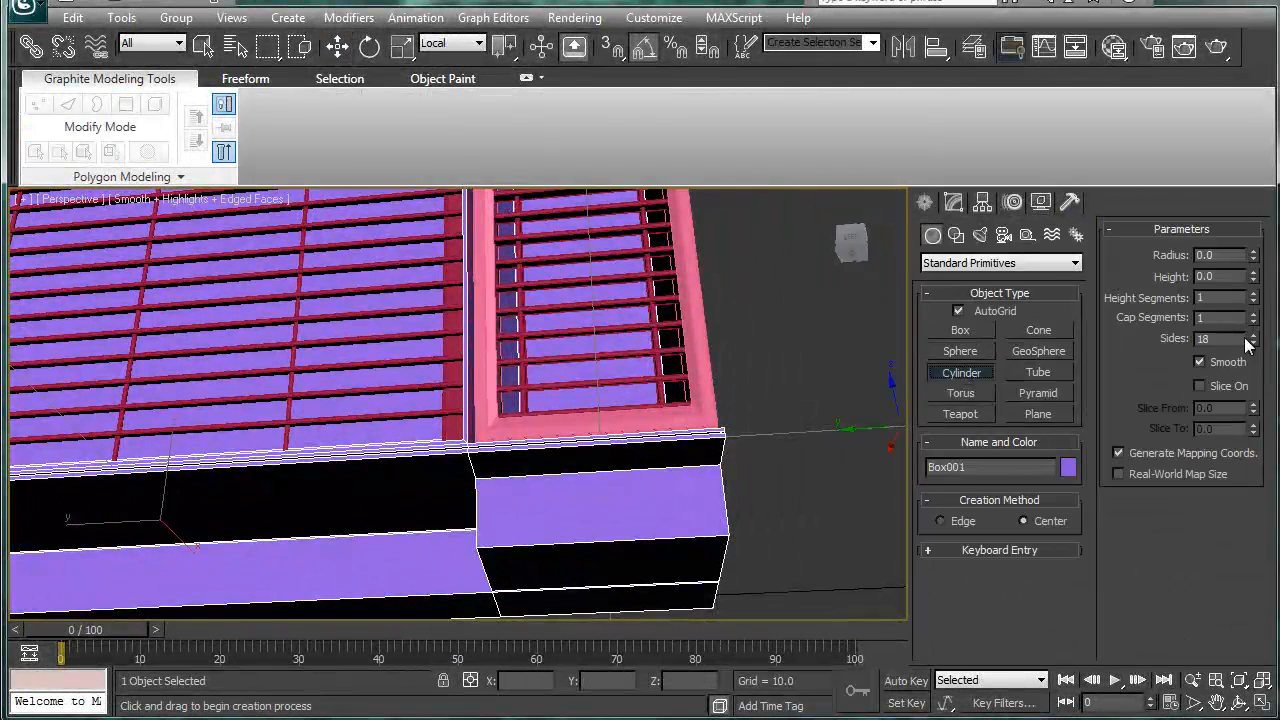
{"action": "left_click", "coordinate": [1252, 344]}
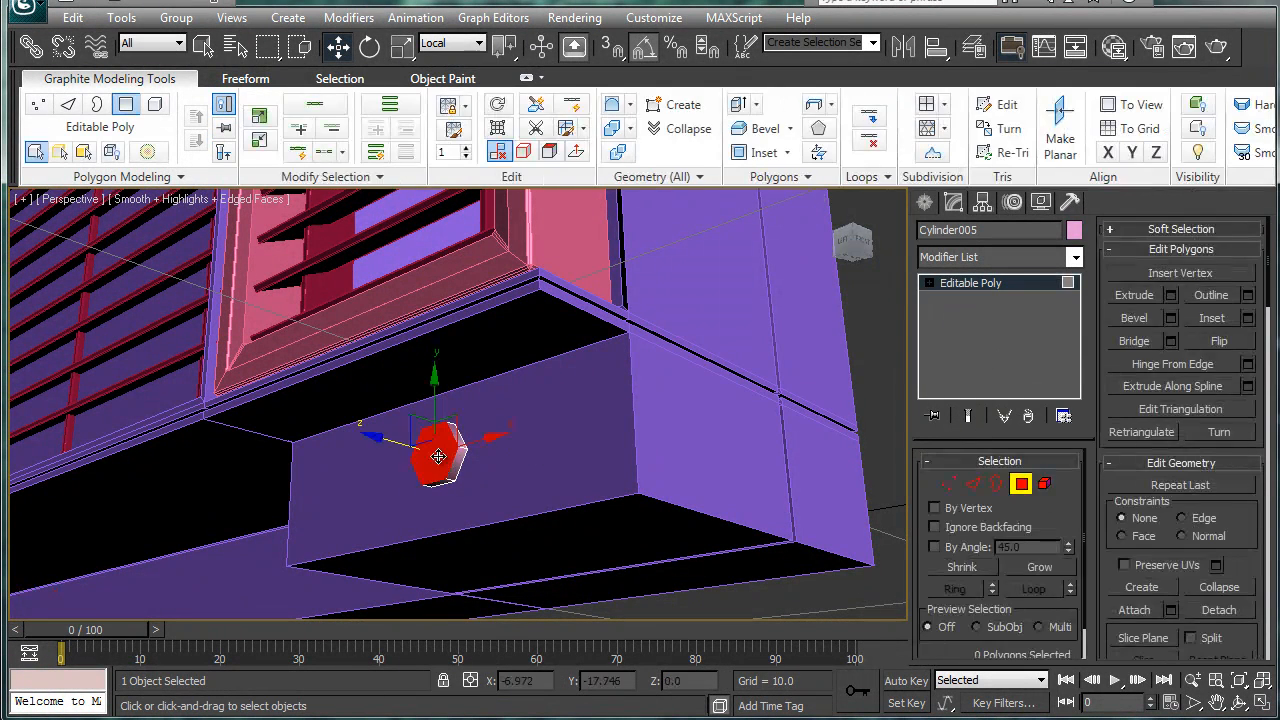
{"action": "left_click", "coordinate": [68, 104]}
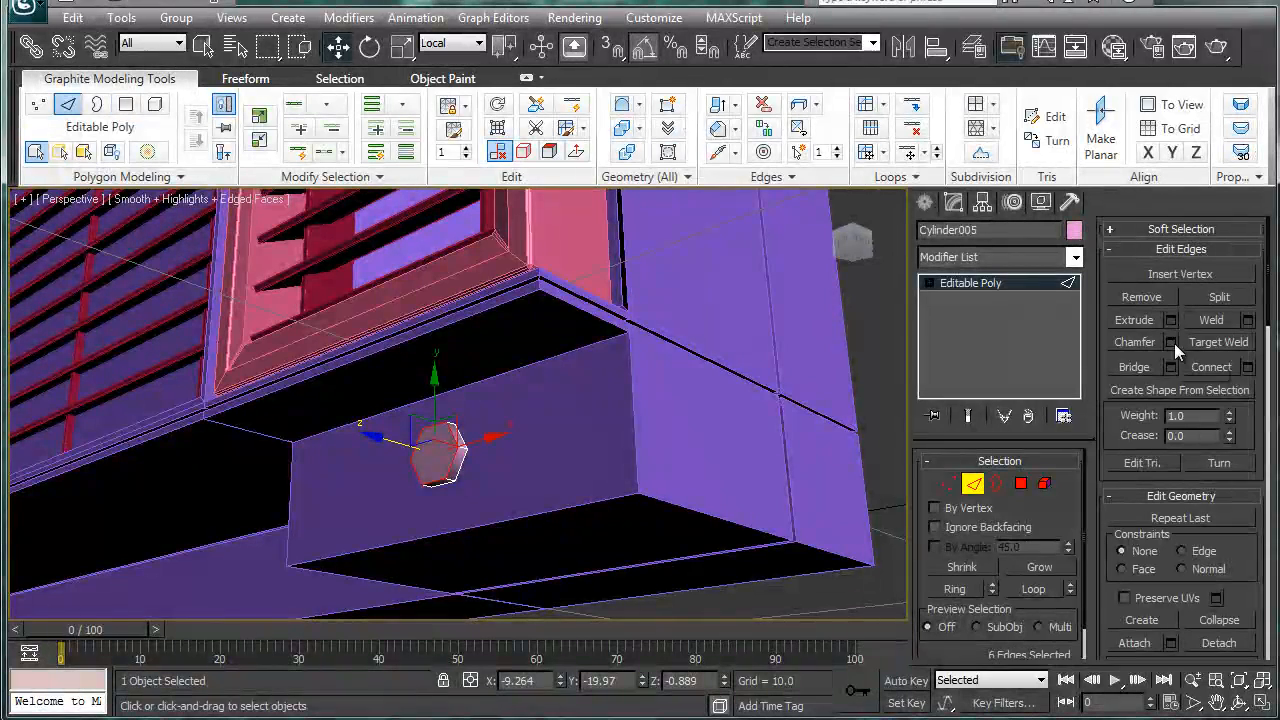
{"action": "left_click", "coordinate": [1170, 342]}
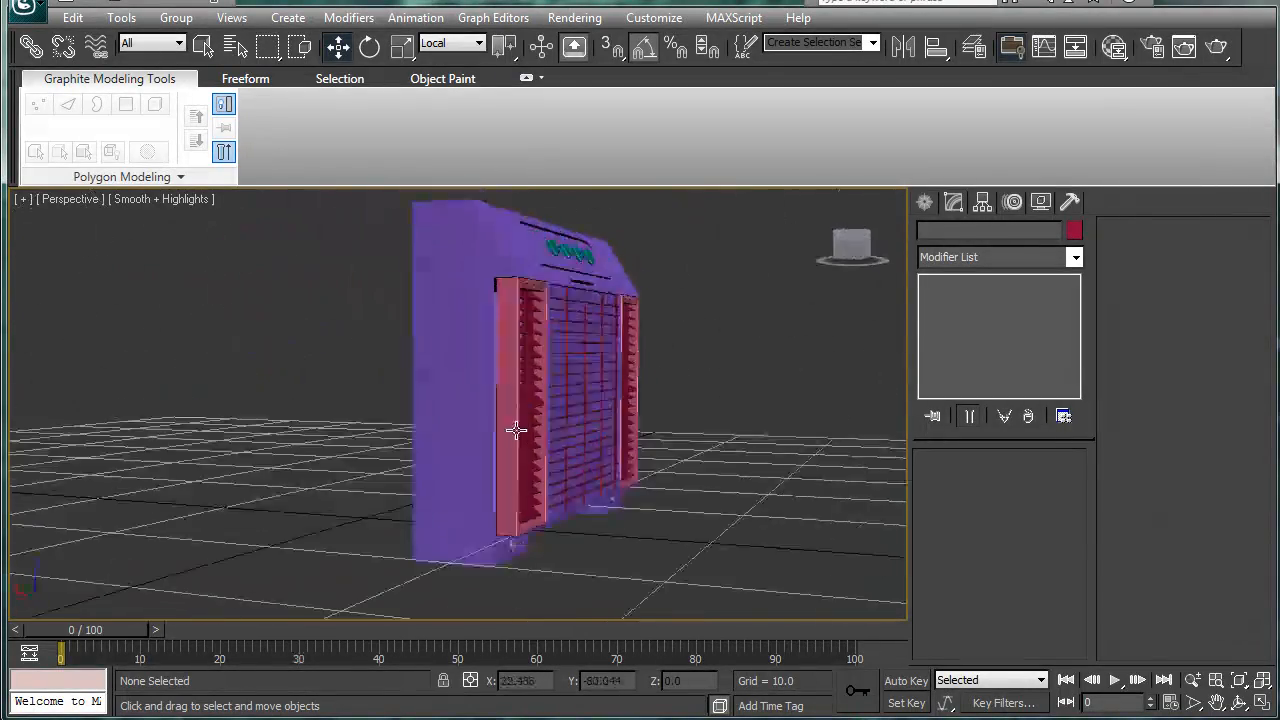
{"action": "left_click_drag", "start_coordinate": [516, 430], "coordinate": [264, 382]}
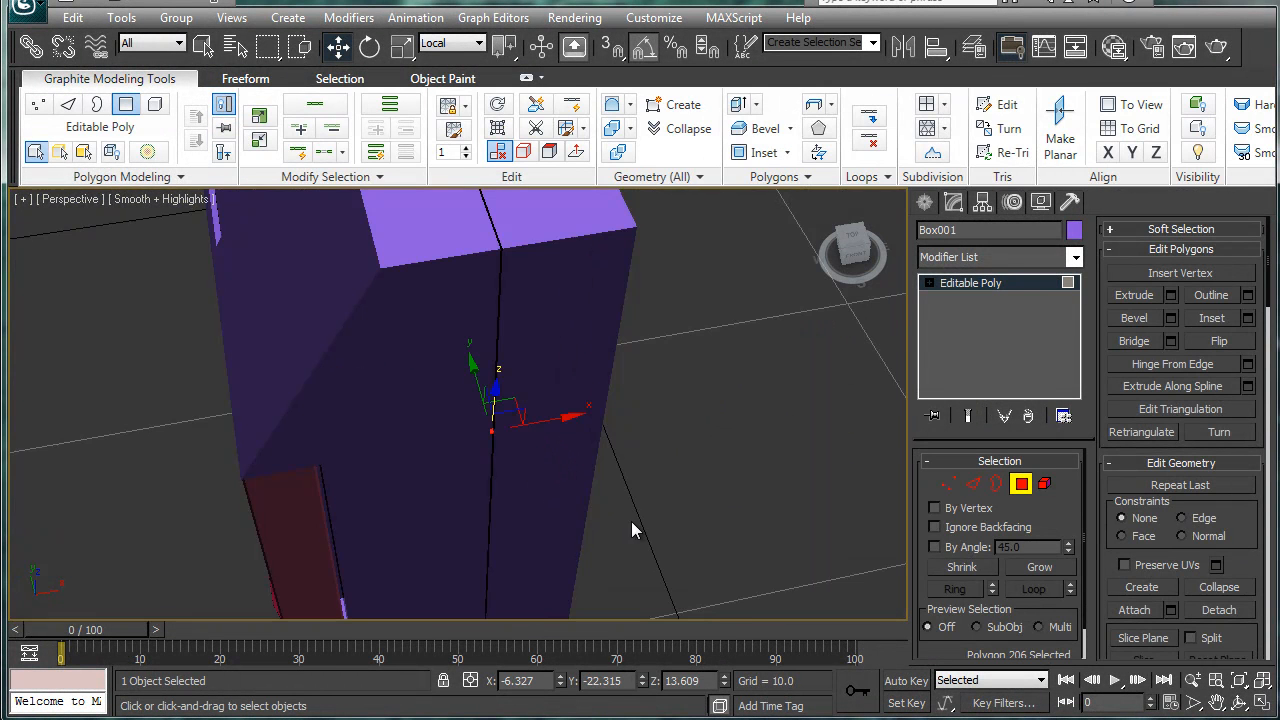
{"action": "mouse_move", "coordinate": [520, 480]}
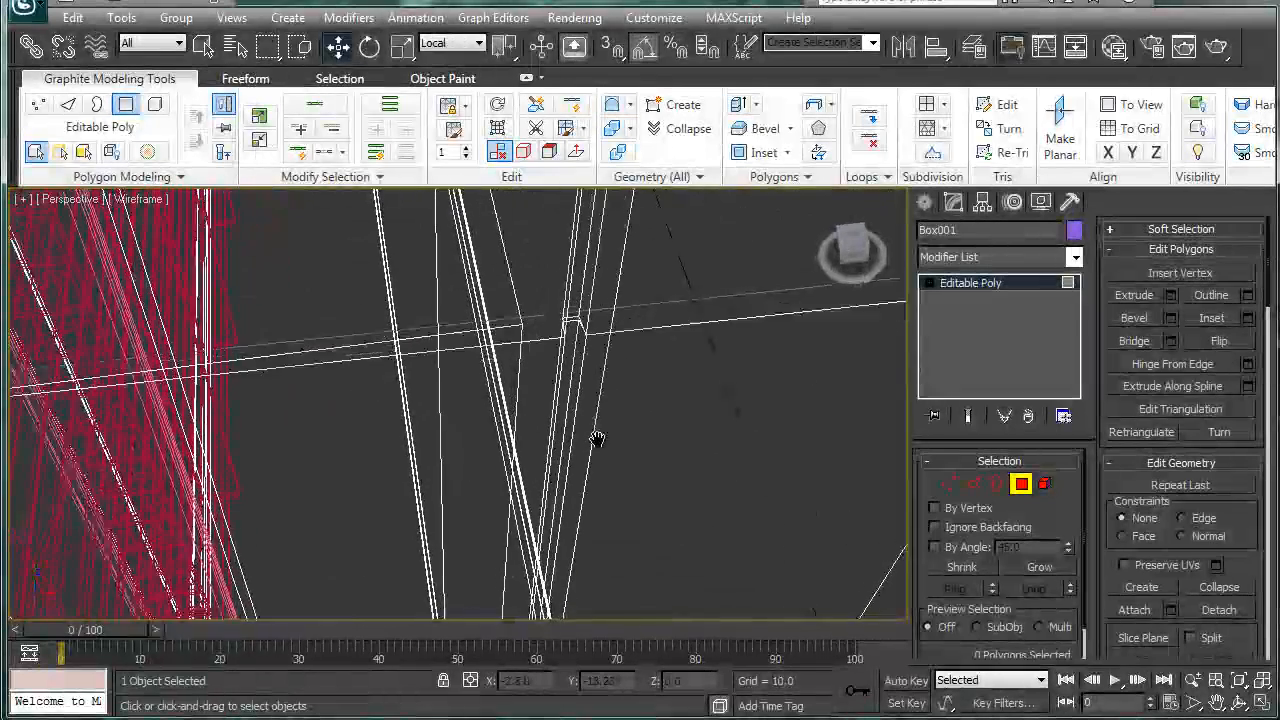
Select all 82 objects of the air conditioner with Ctrl+A.
{"action": "left_click", "coordinate": [504, 400]}
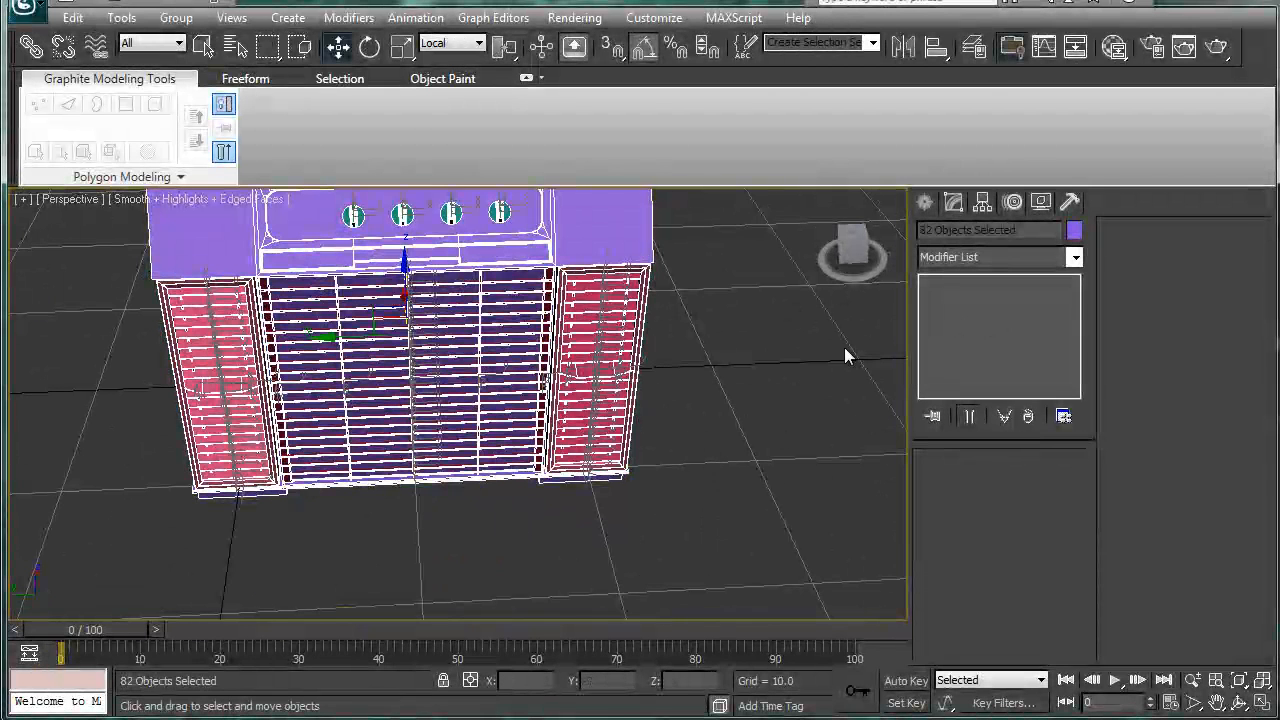
Assign a Standard material from the Slate Material Editor to the whole selection.
{"action": "left_click", "coordinate": [1074, 230]}
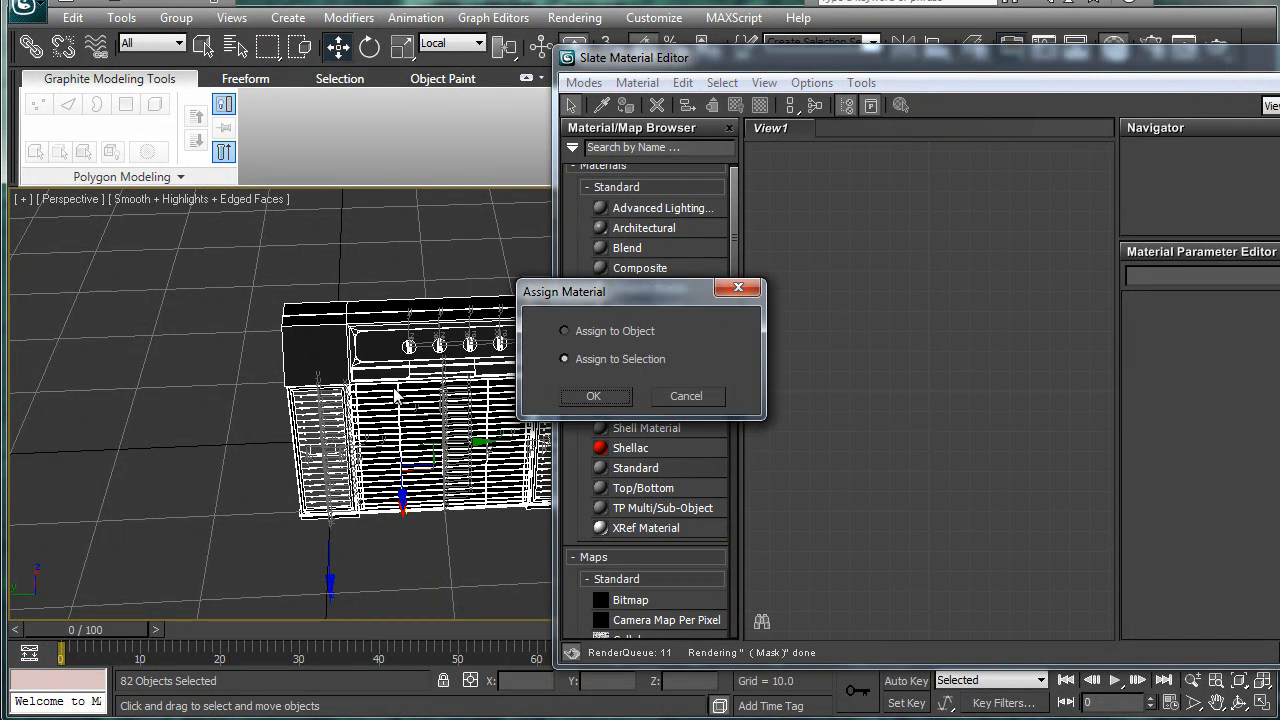
{"action": "left_click", "coordinate": [592, 396]}
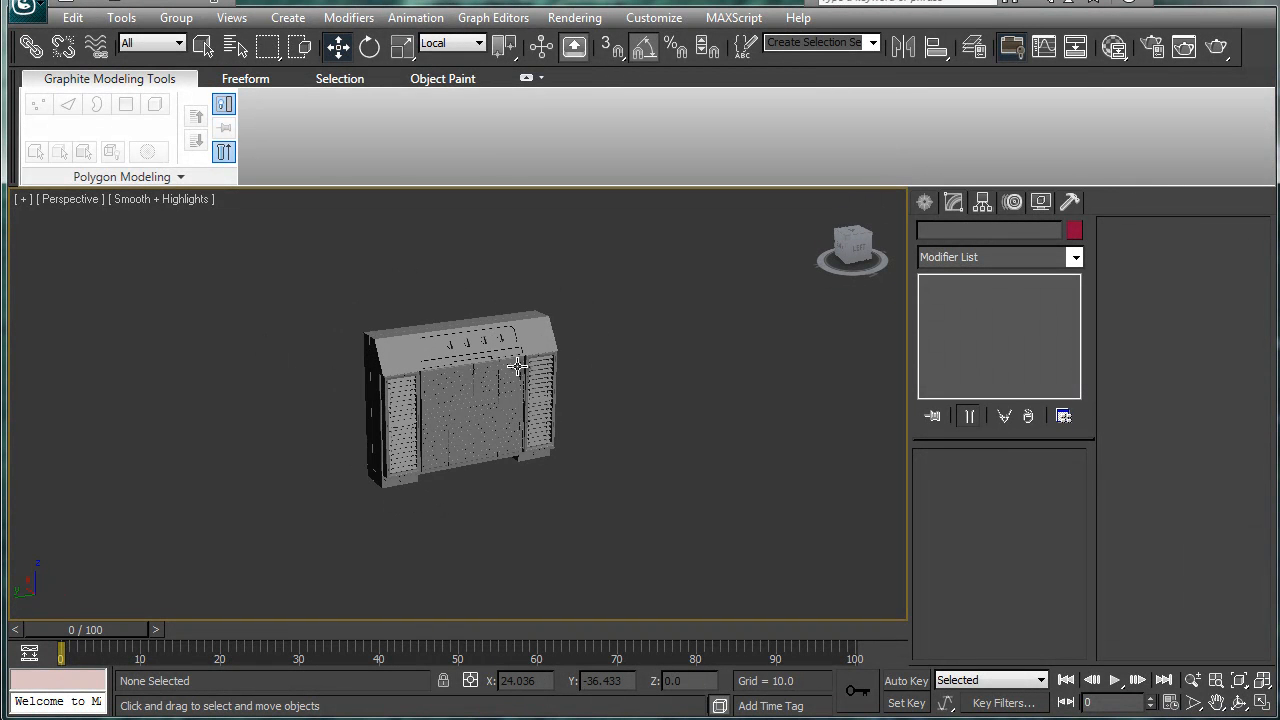
{"action": "mouse_move", "coordinate": [518, 366]}
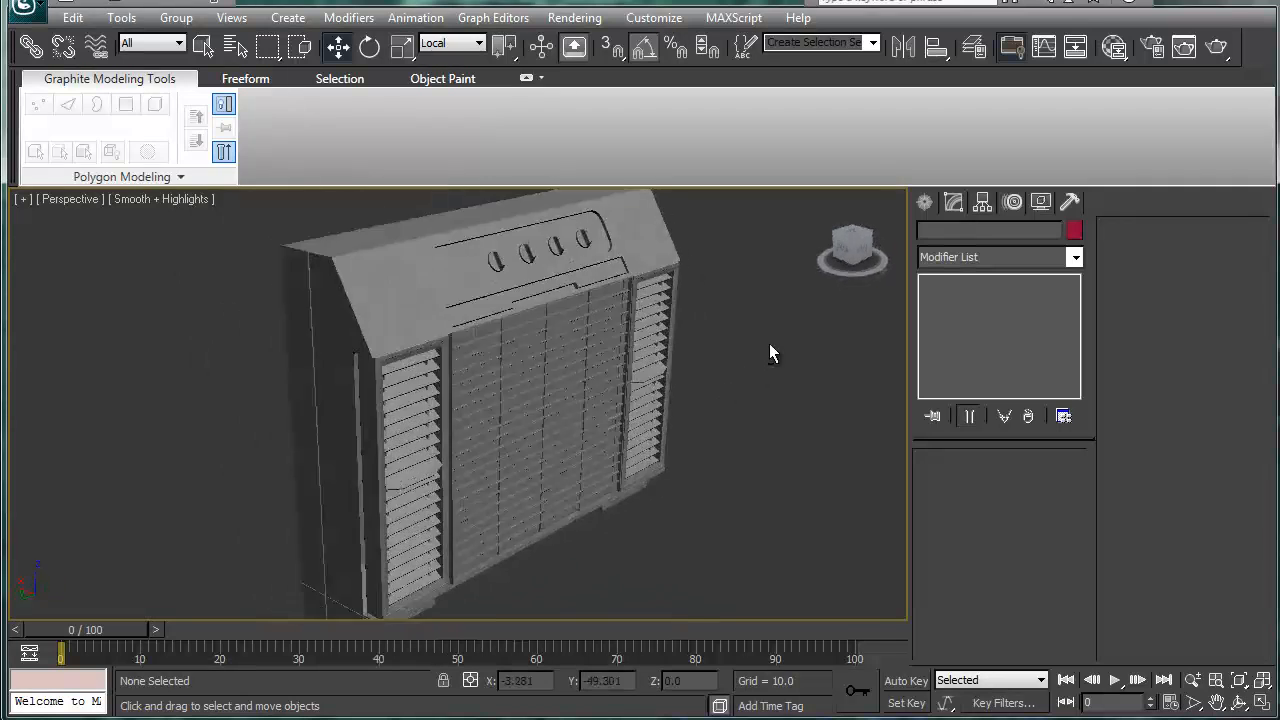
Orbit the Perspective view to show the finished gray model front-on.
{"action": "left_click_drag", "start_coordinate": [770, 352], "coordinate": [736, 336]}
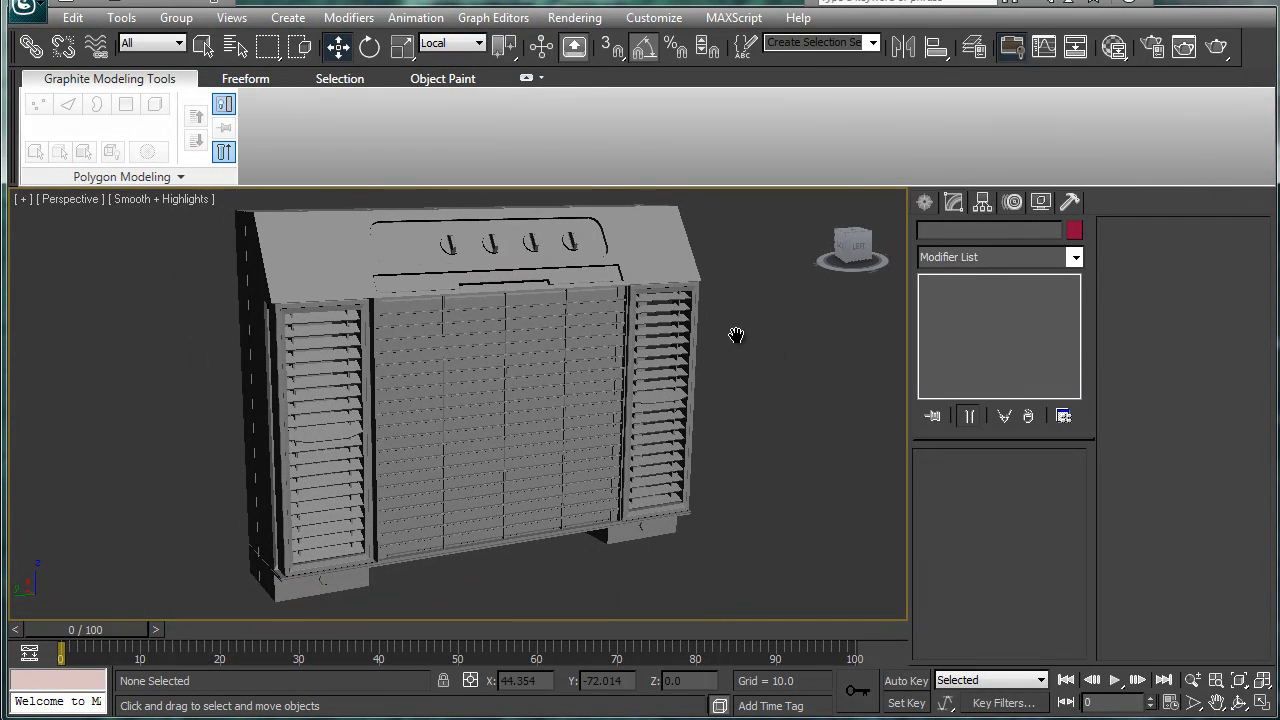
{"action": "mouse_move", "coordinate": [736, 344]}
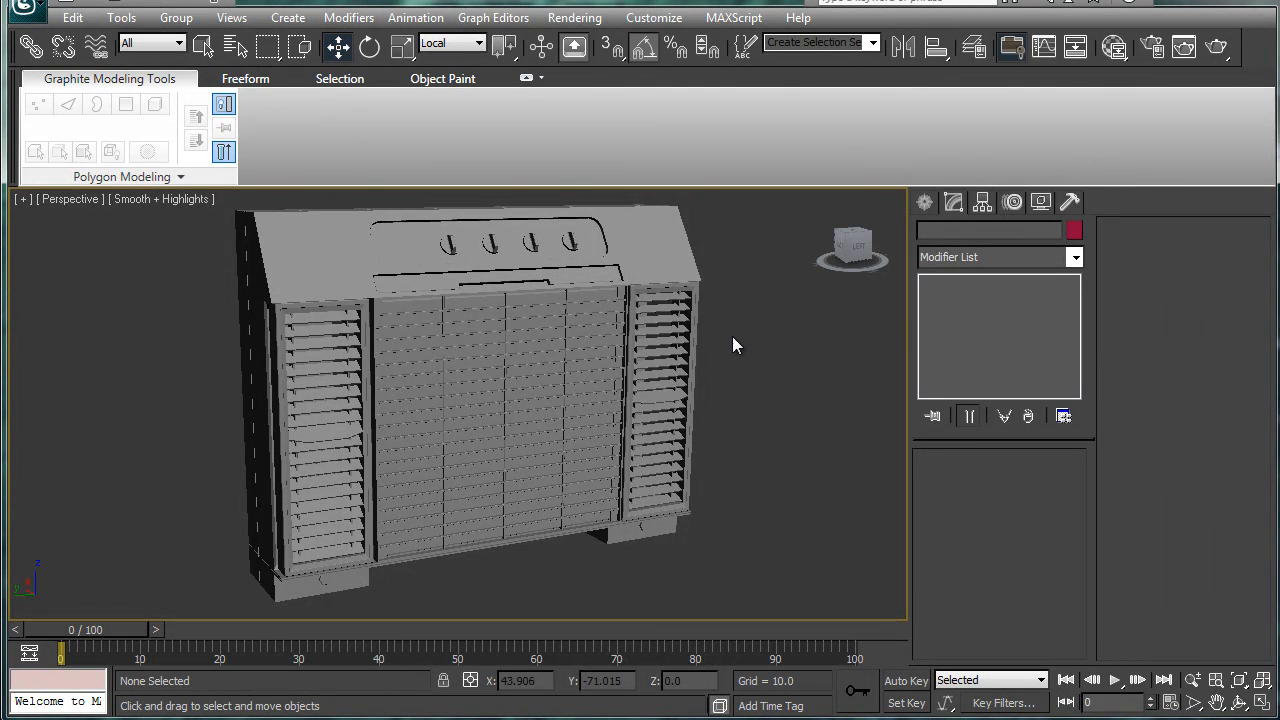